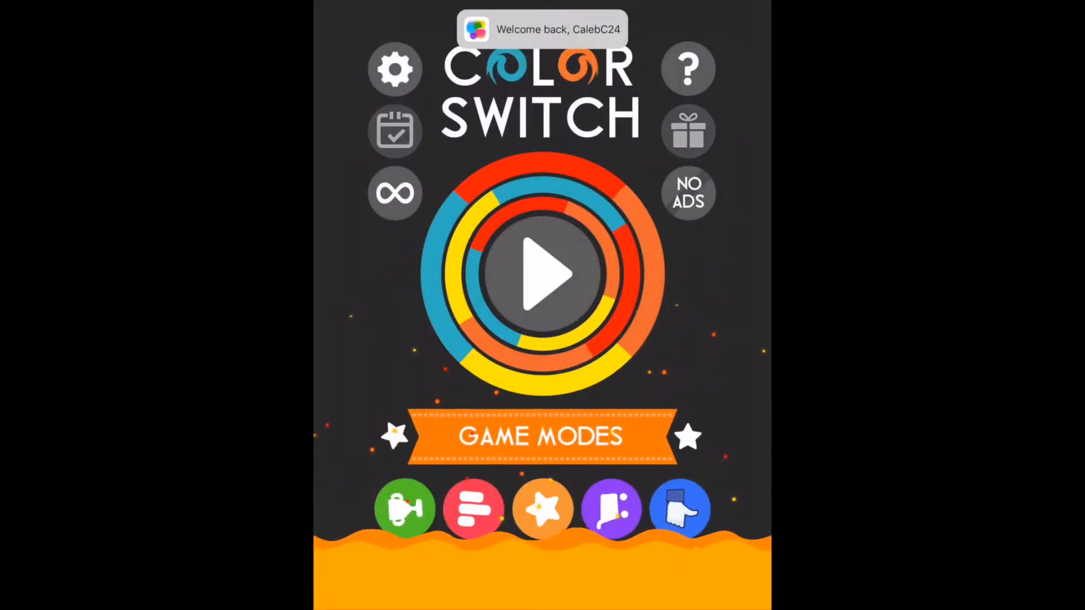
Start a classic game and bounce the ball until the run ends with score 2.
left_click(542, 272)
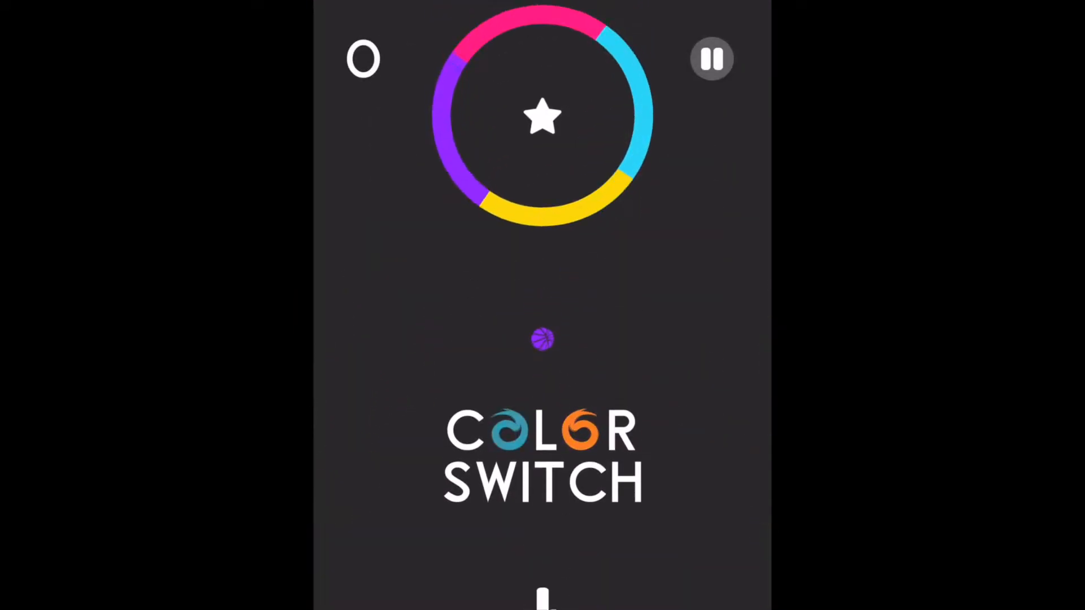
left_click(543, 339)
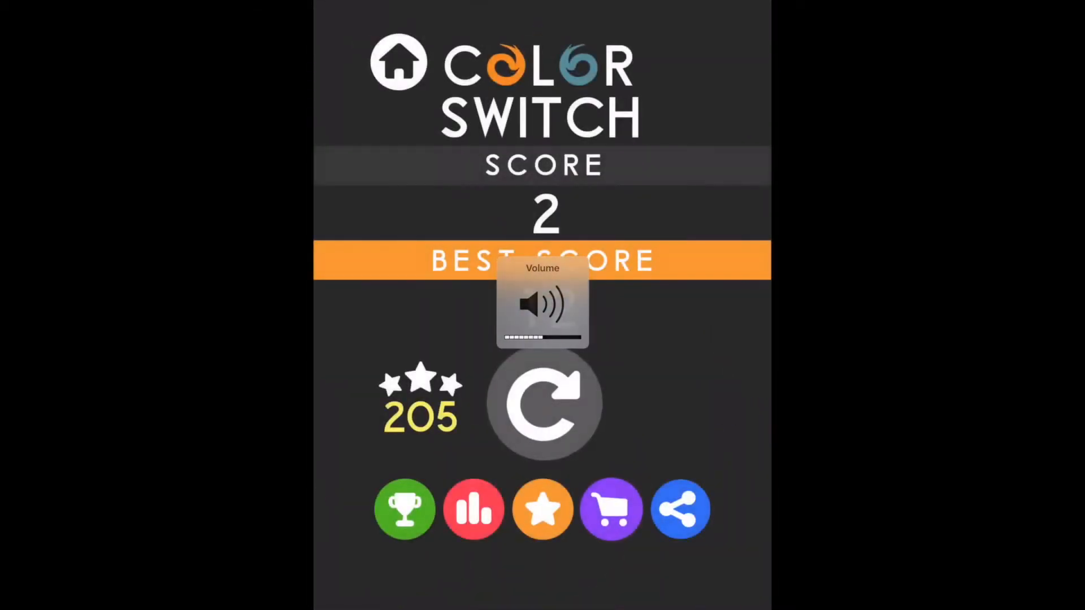
Replay the classic game, hopping the ball through the rings for a second run.
left_click(542, 404)
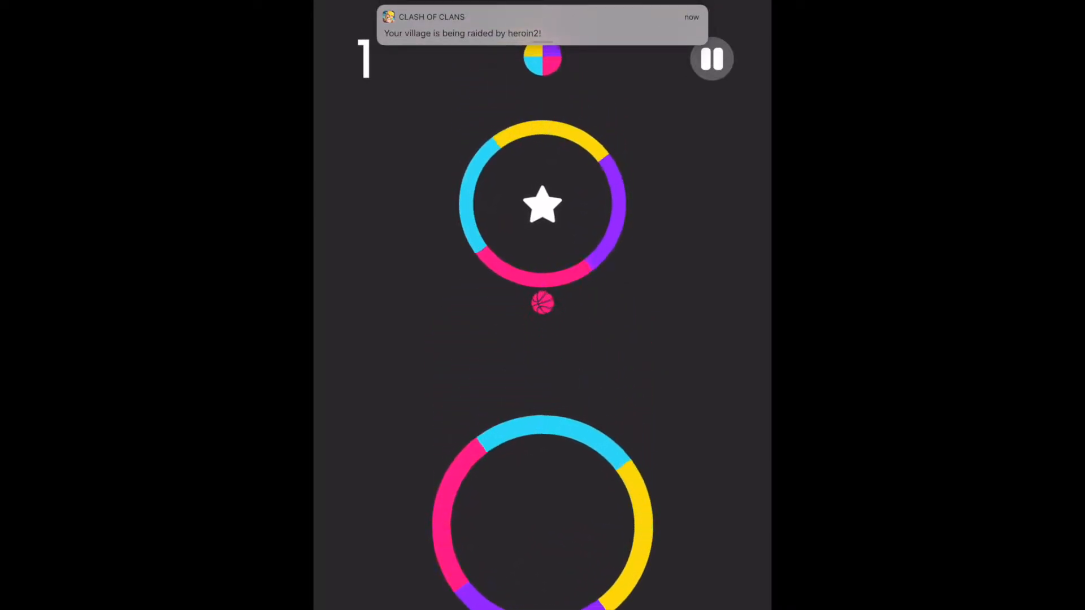
left_click(543, 305)
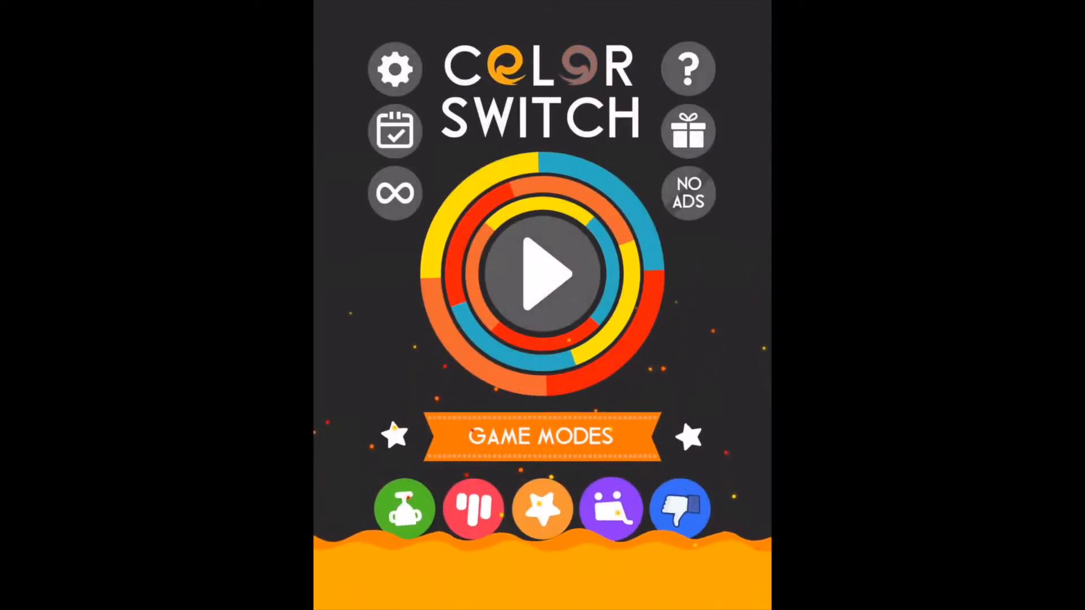
Scroll through the Game Modes list and play a Challenges round scoring 1.
left_click(540, 436)
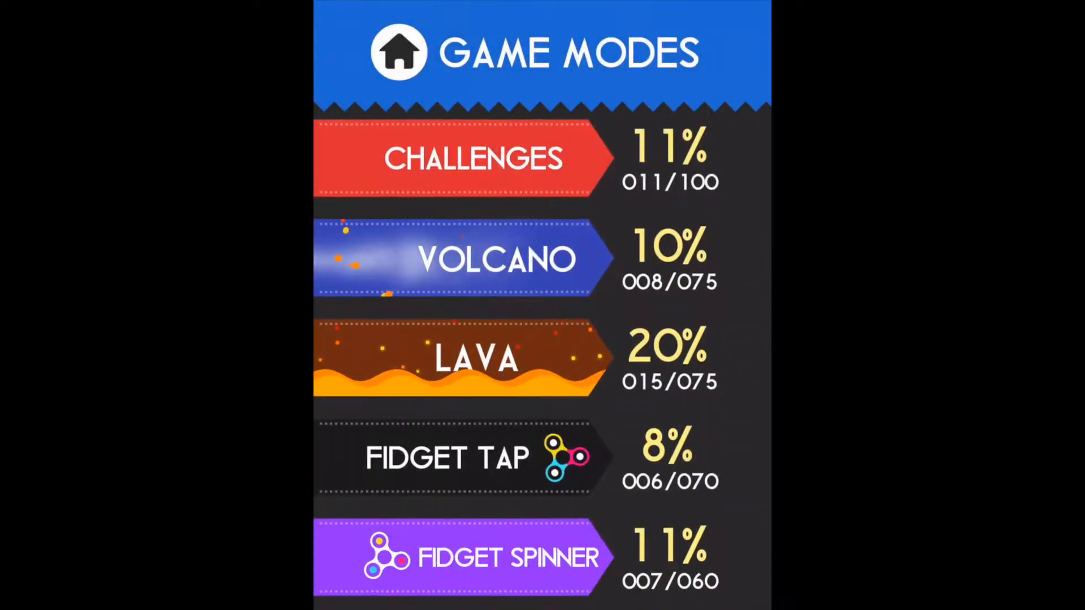
scroll("down", 3)
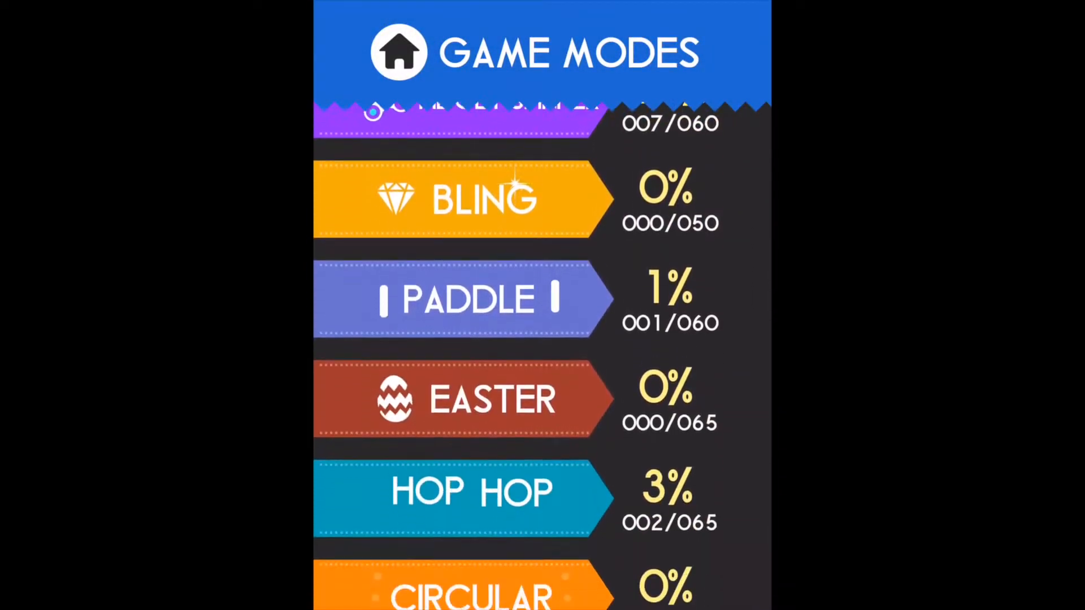
scroll("down", 3)
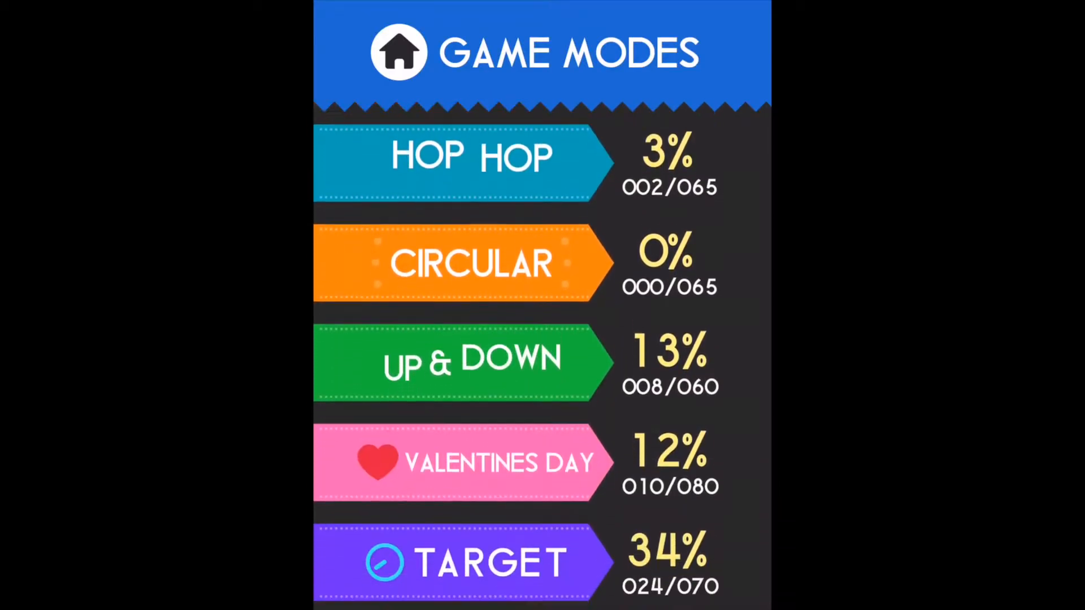
scroll("down", 3)
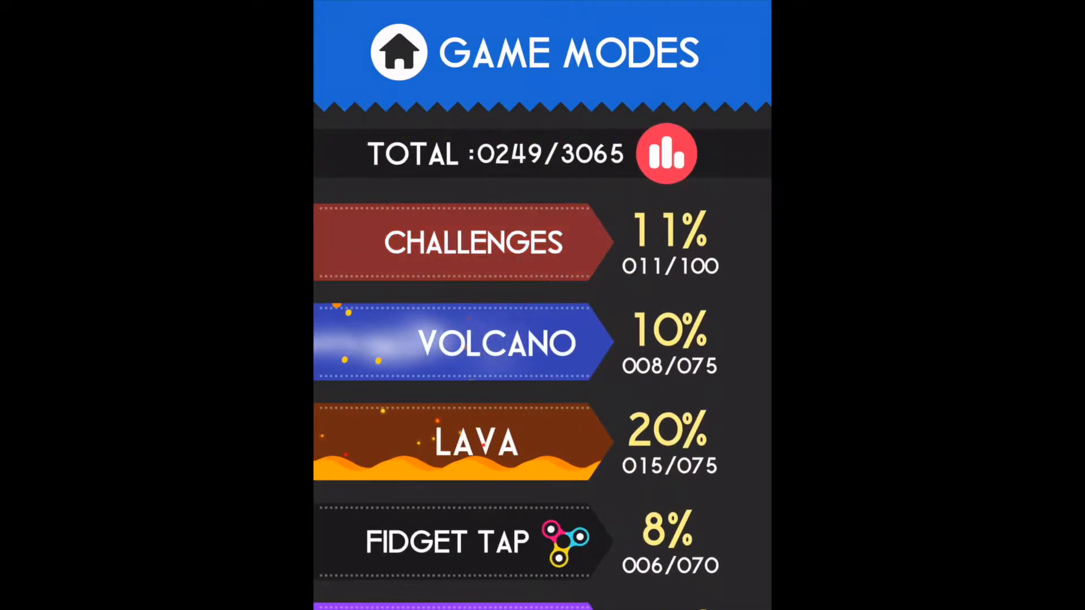
left_click(471, 242)
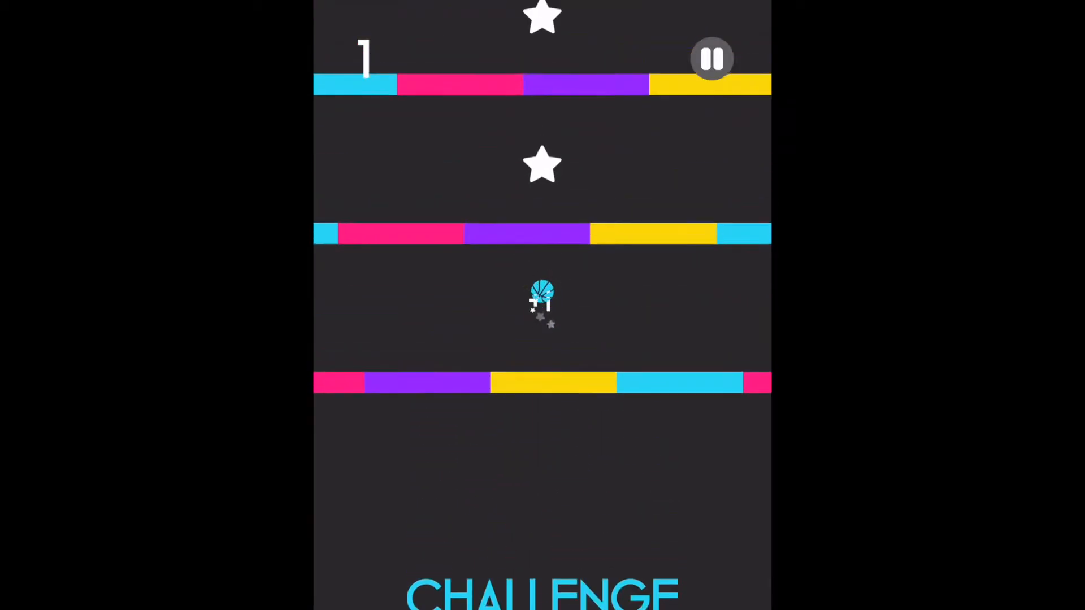
left_click(712, 58)
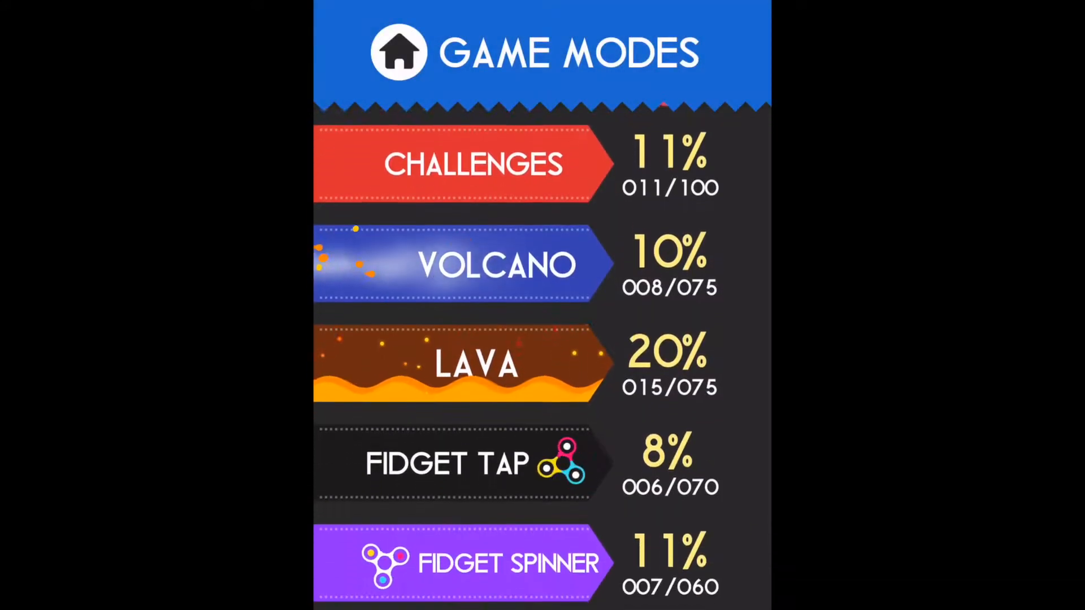
Open Lava mode and clear level 16, raising progress to 016/075.
left_click(475, 364)
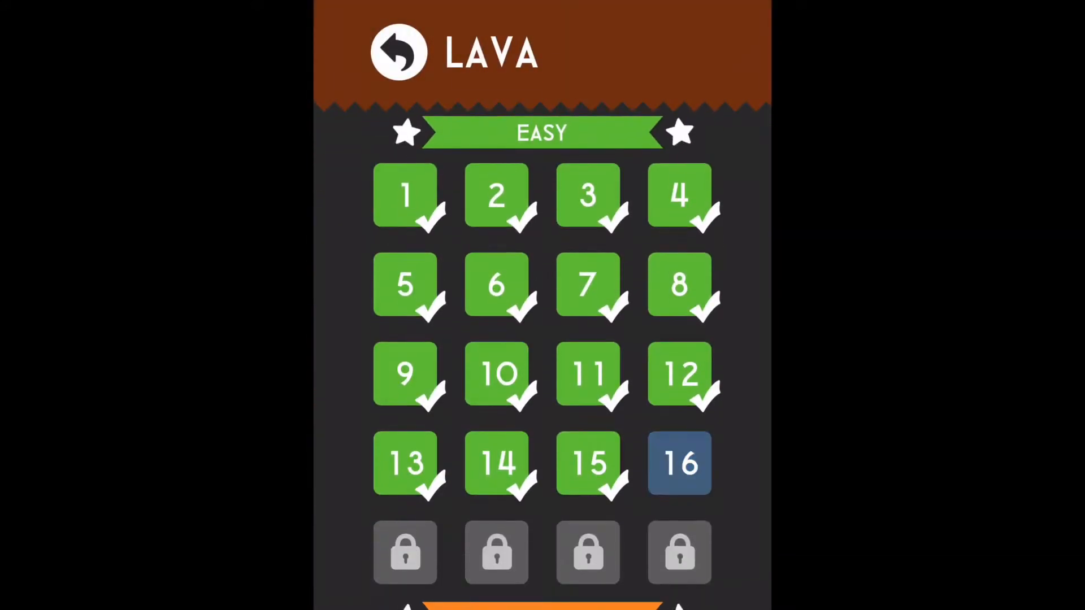
left_click(679, 462)
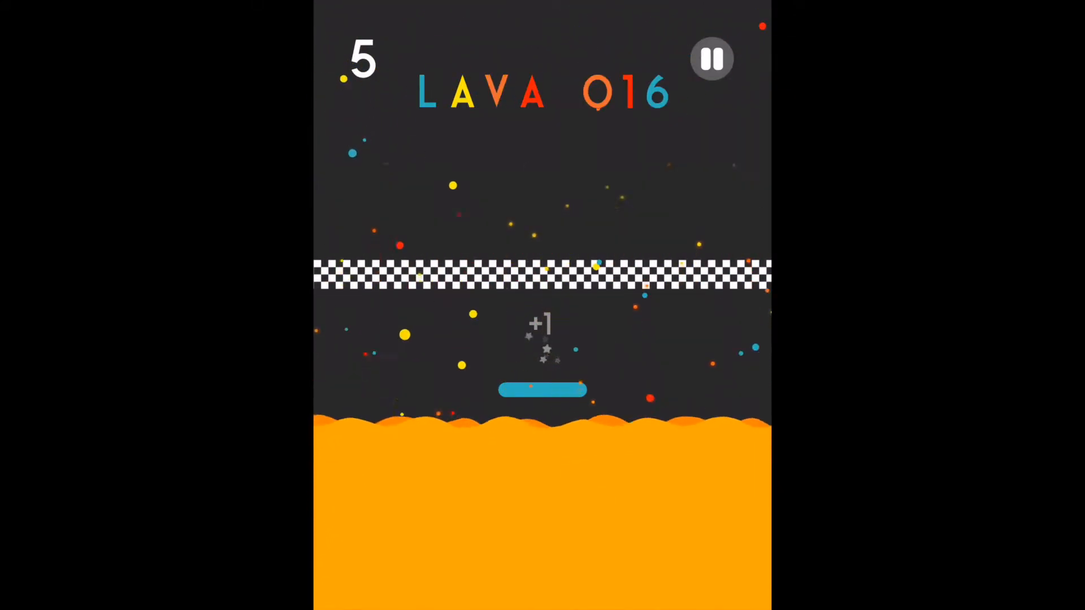
left_click(711, 58)
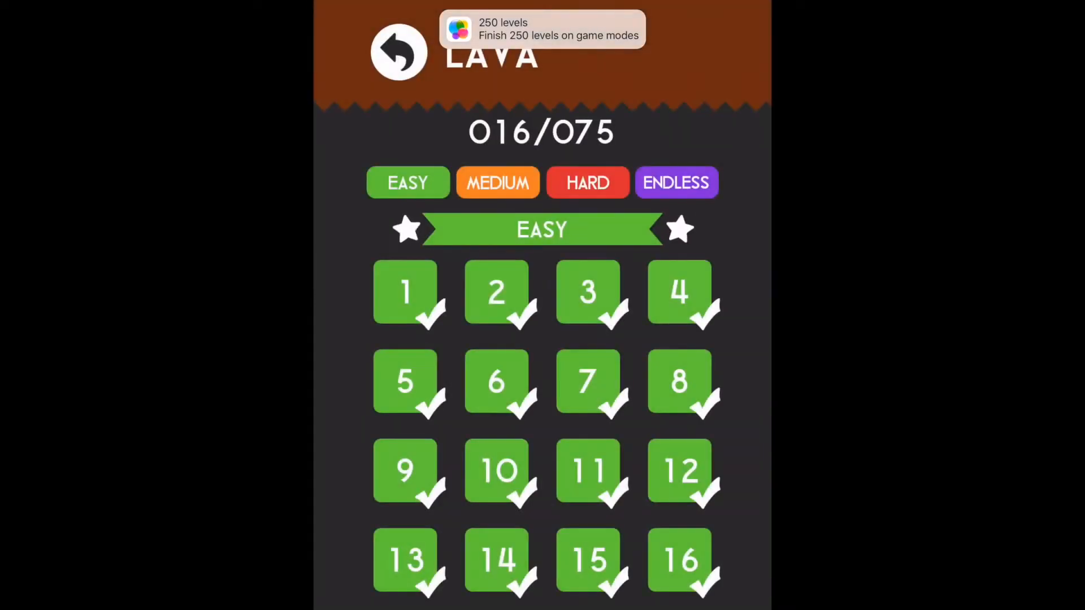
Go back to Game Modes, scroll to Fidget Spinner, and clear level 8.
left_click(397, 52)
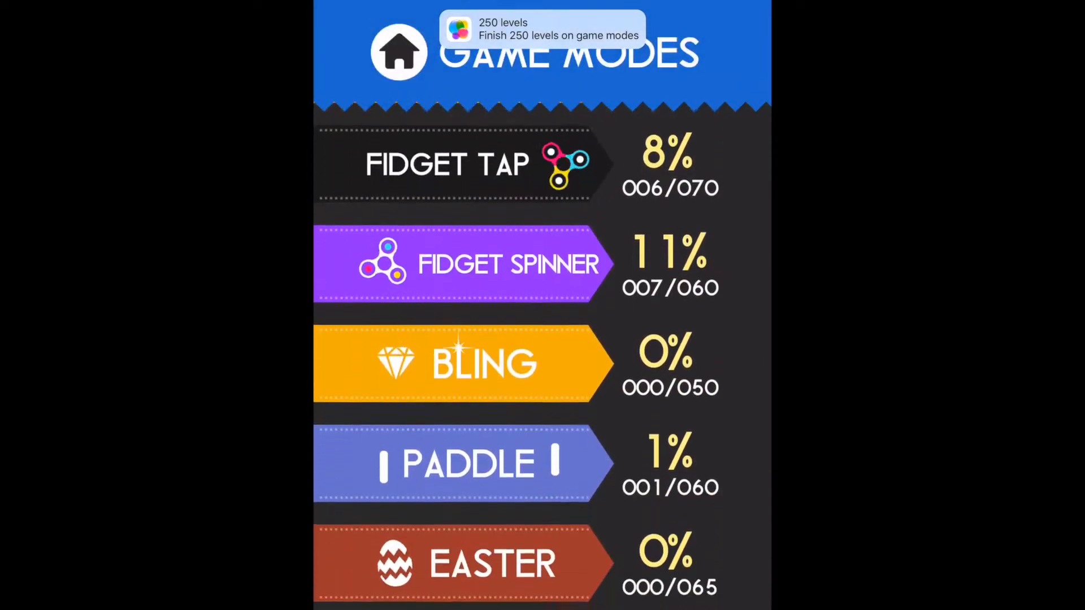
scroll("down", 3)
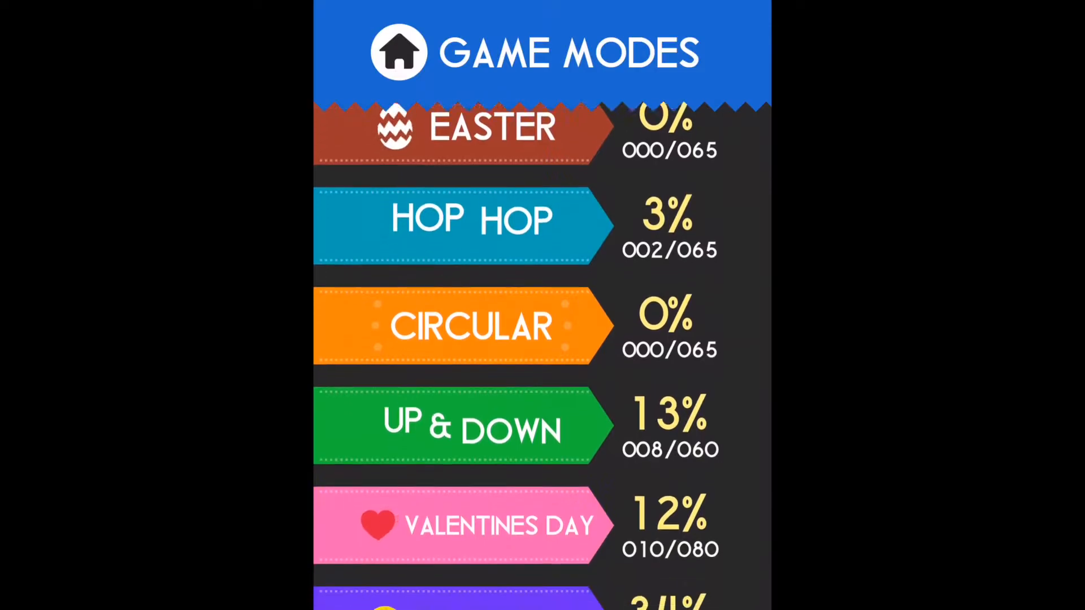
scroll("down", 3)
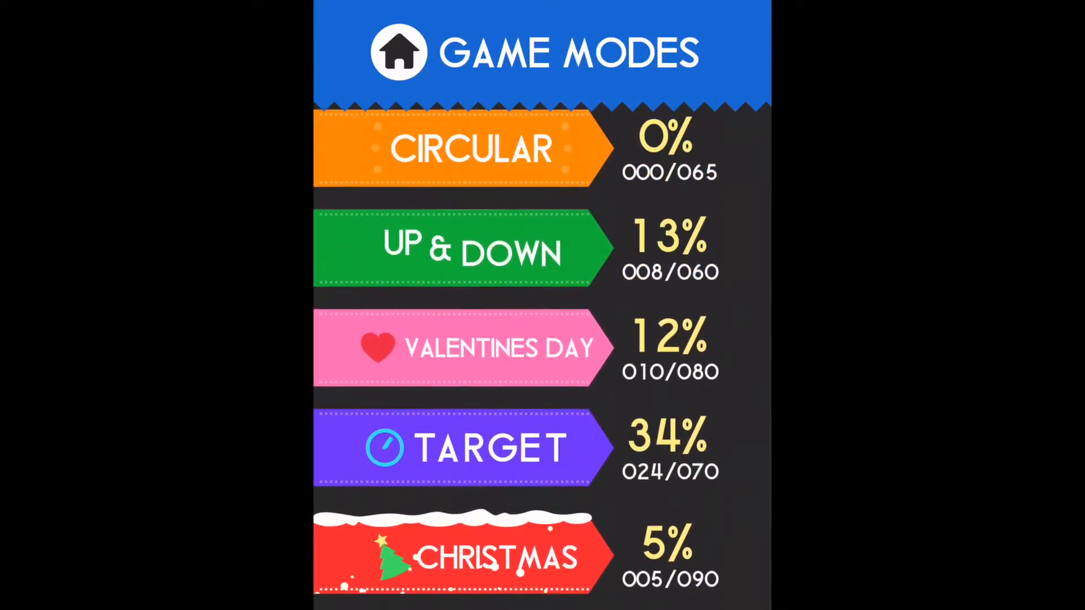
scroll("down", 3)
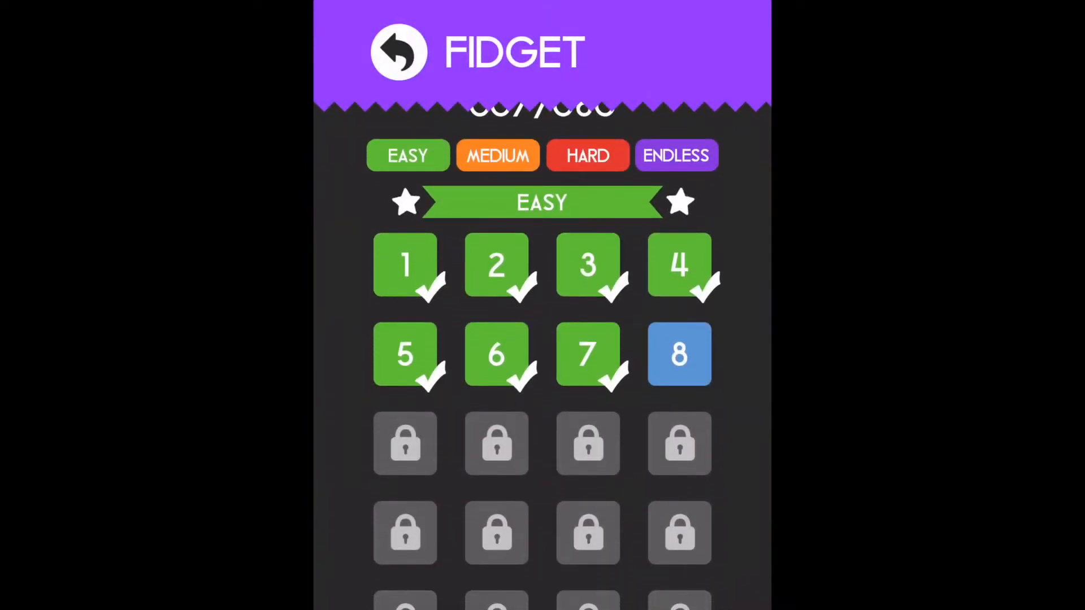
left_click(678, 354)
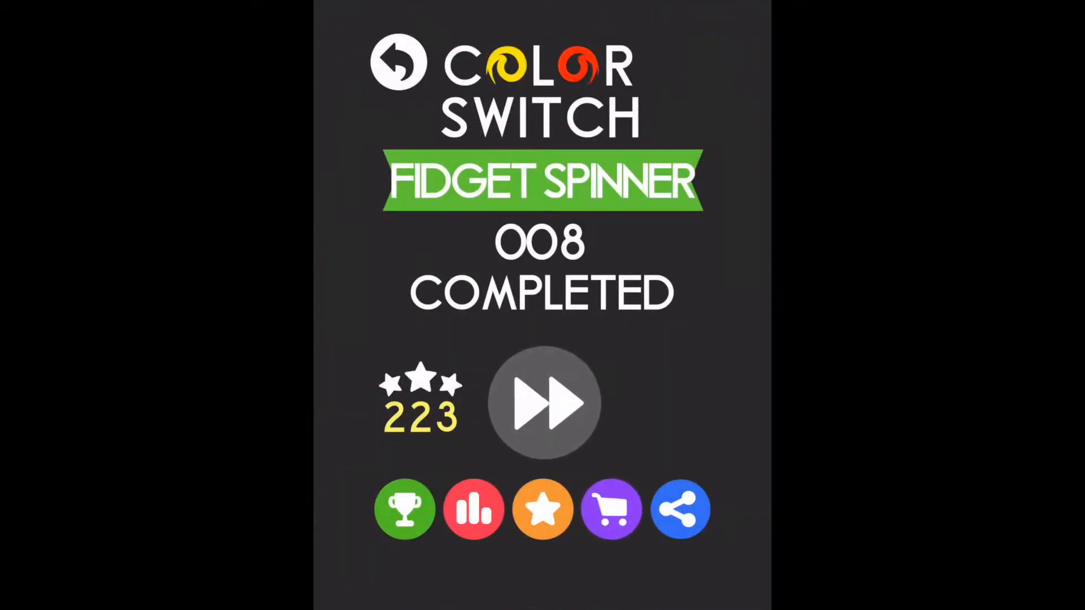
Play Fidget Spinner levels 9 and 10 back to back to reach 010/060.
left_click(542, 404)
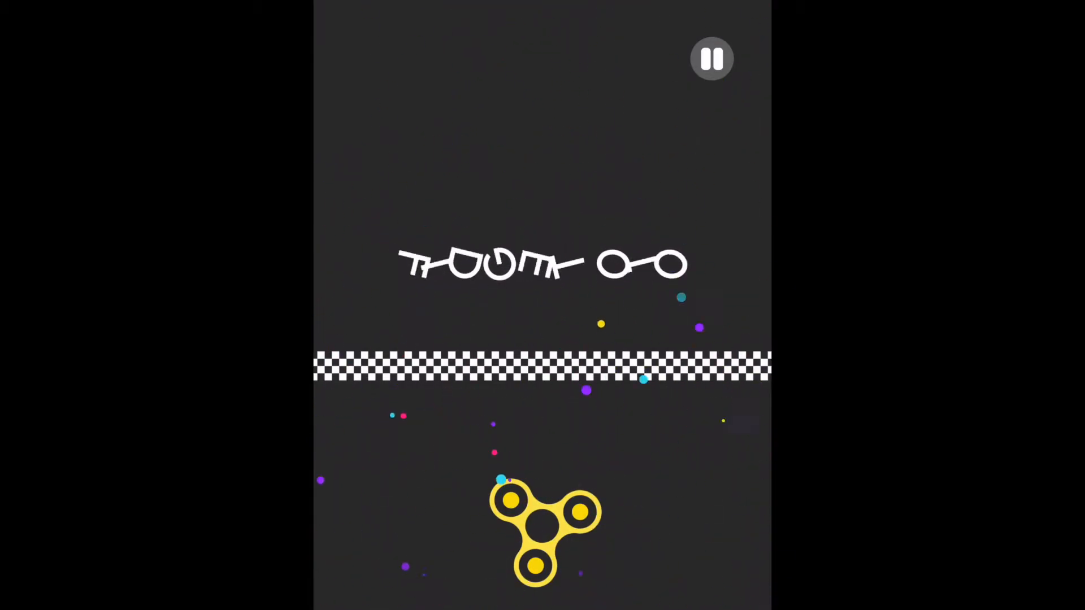
left_click(712, 58)
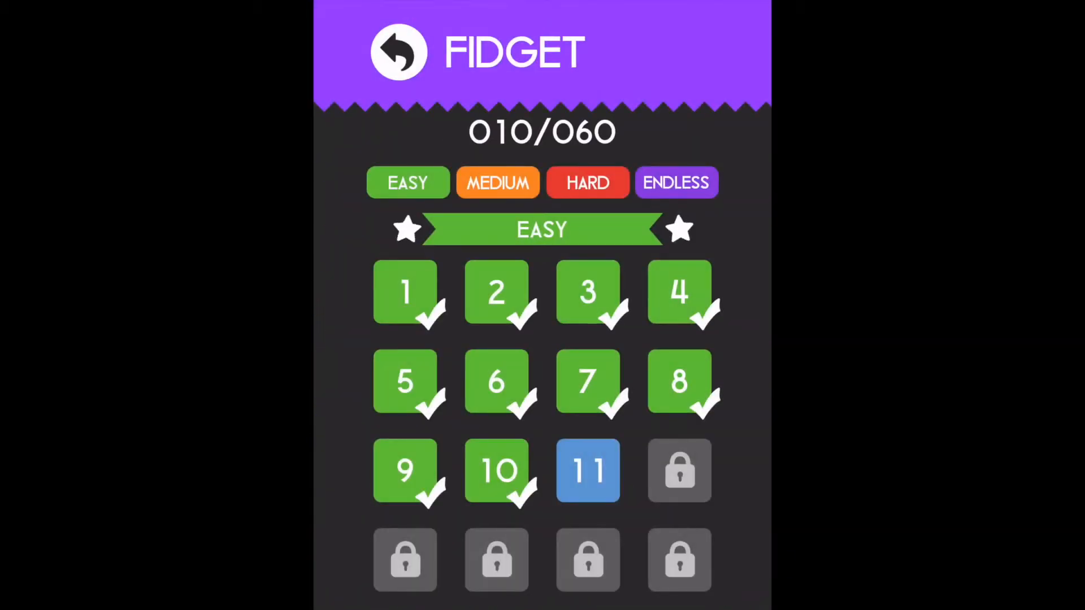
Return to Game Modes, scroll the list, and open Fidget Tap showing 006/070.
left_click(397, 52)
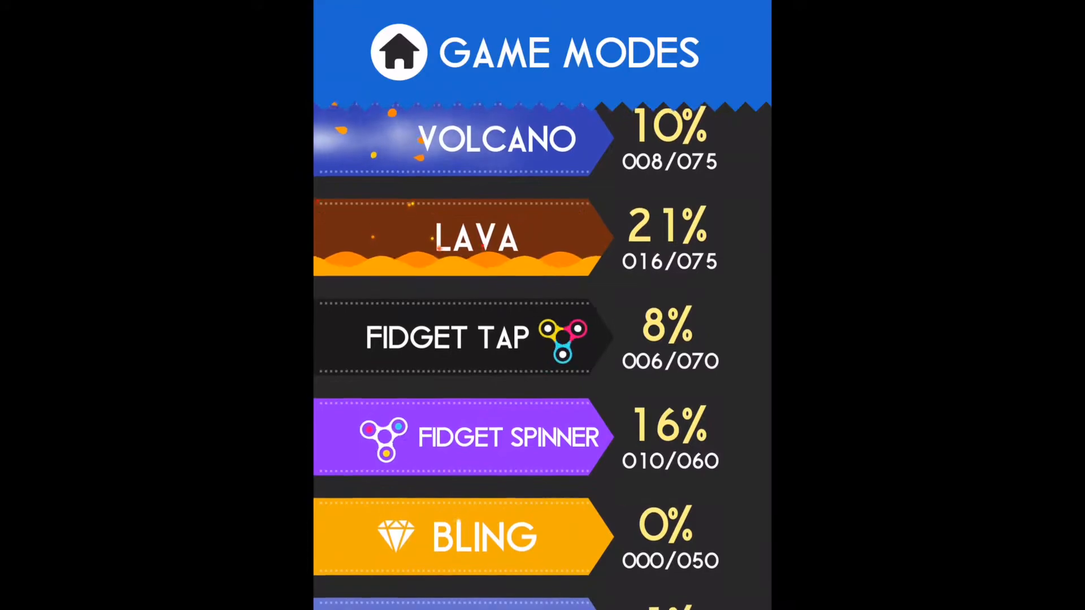
scroll("down", 3)
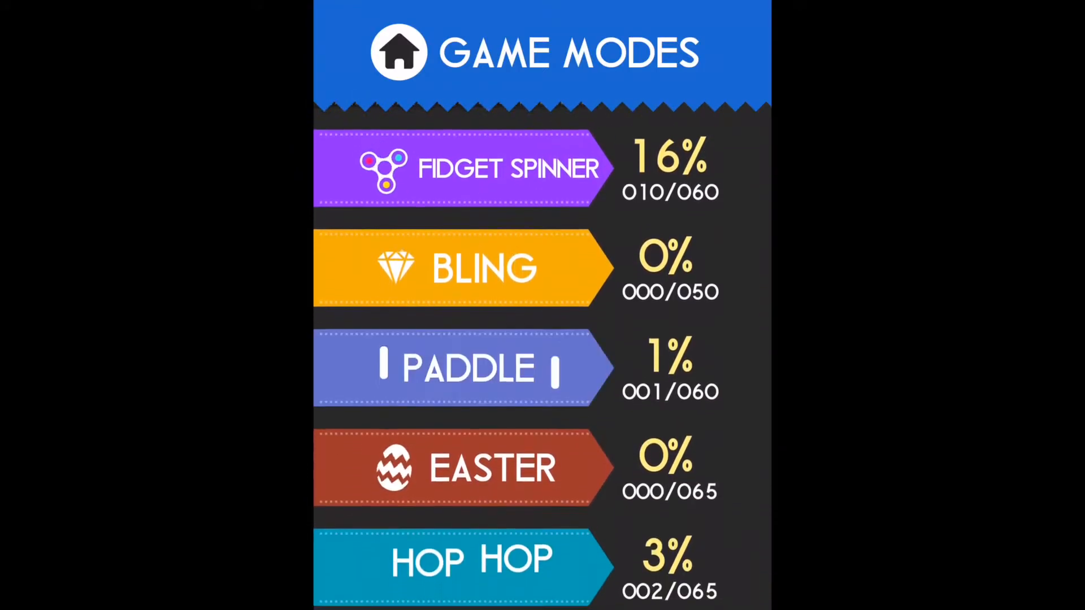
scroll("down", 3)
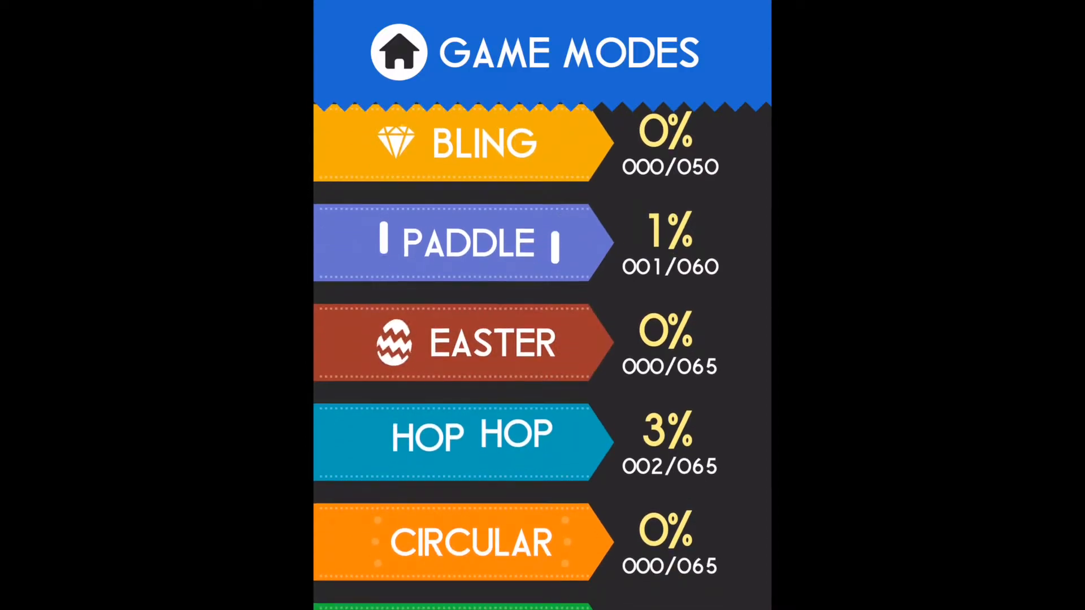
scroll("up", 3)
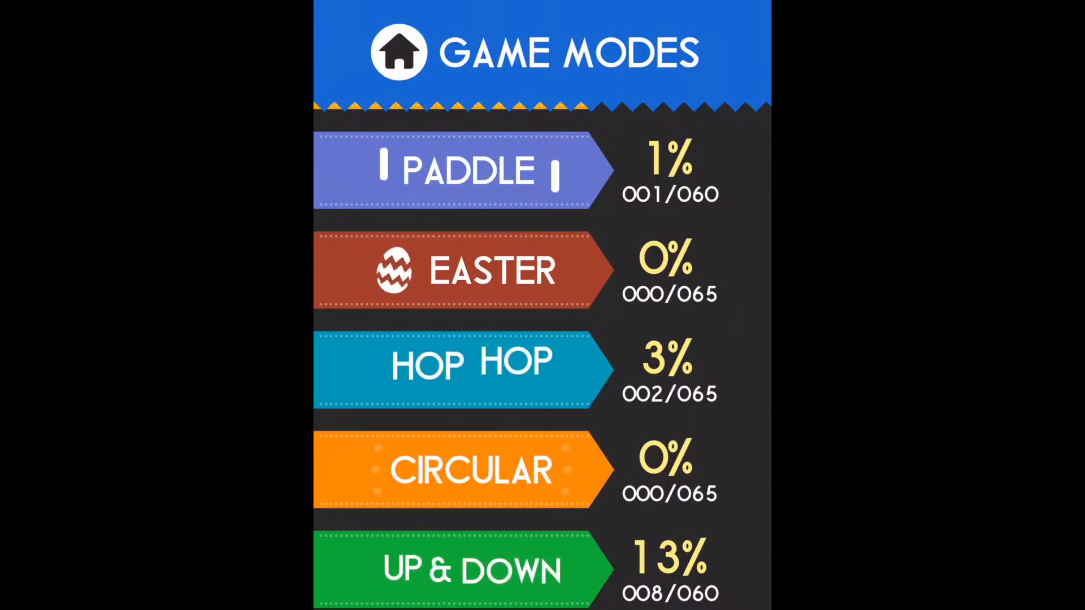
scroll("up", 3)
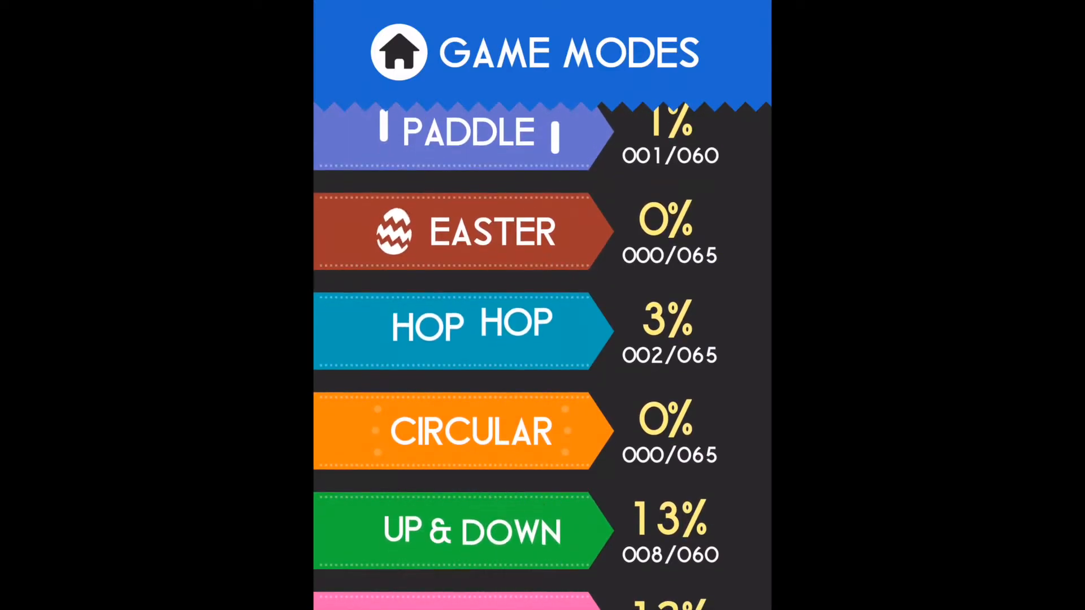
scroll("down", 3)
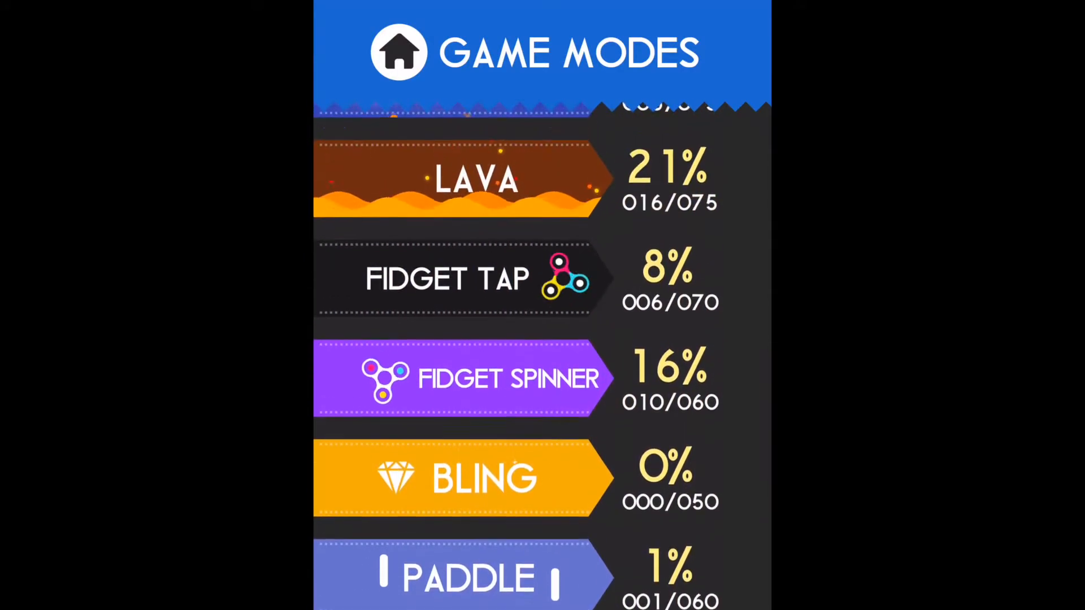
left_click(448, 279)
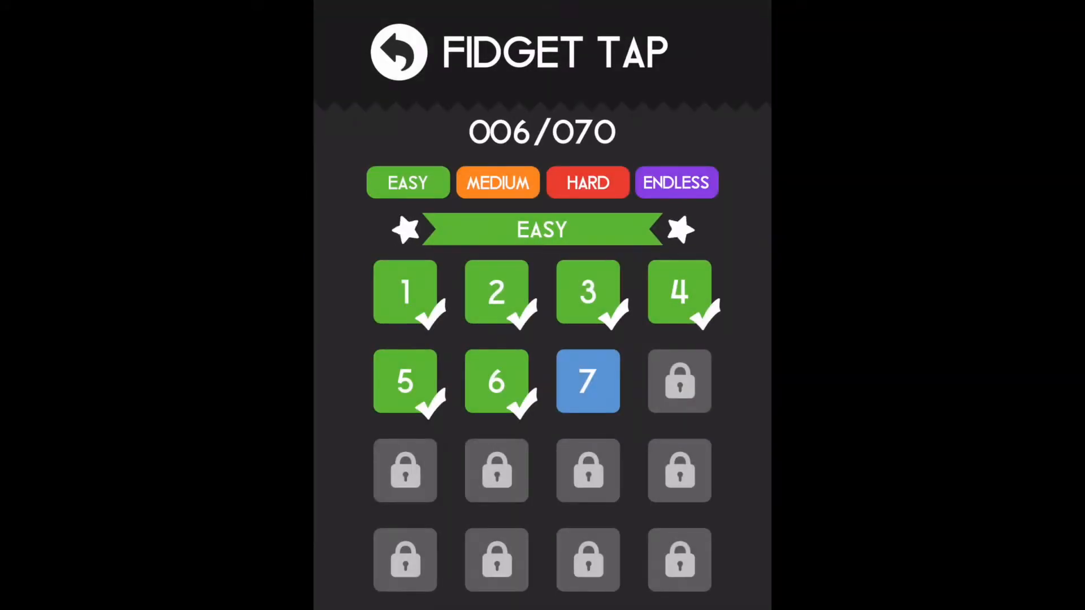
Play Fidget Tap level 7 to completion, bringing the star total to 236.
left_click(587, 380)
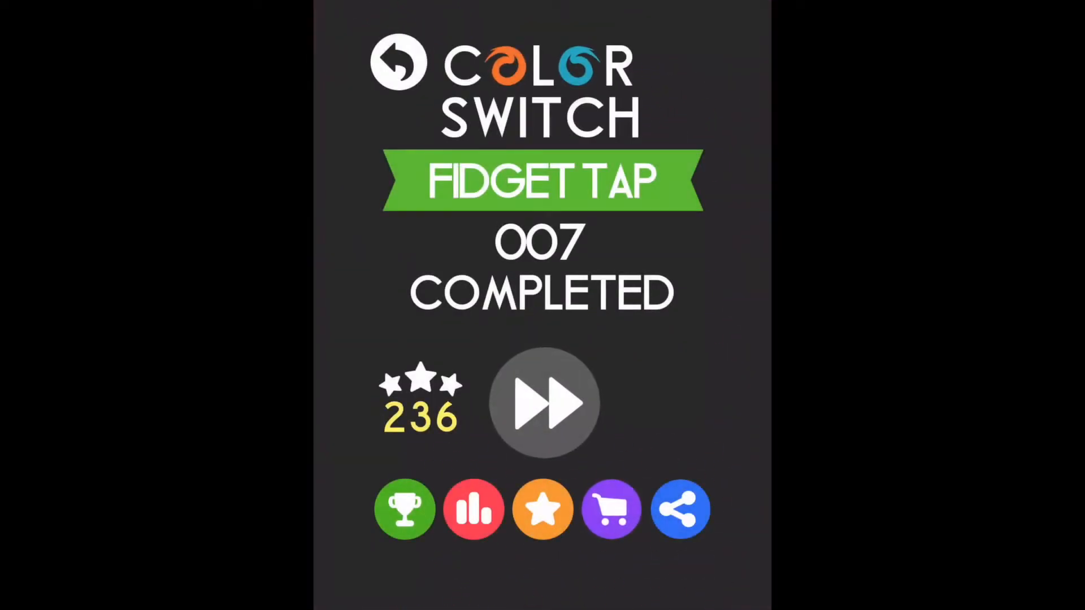
Open the ball Shop from the Fidget Tap level 007 completion screen.
left_click(611, 509)
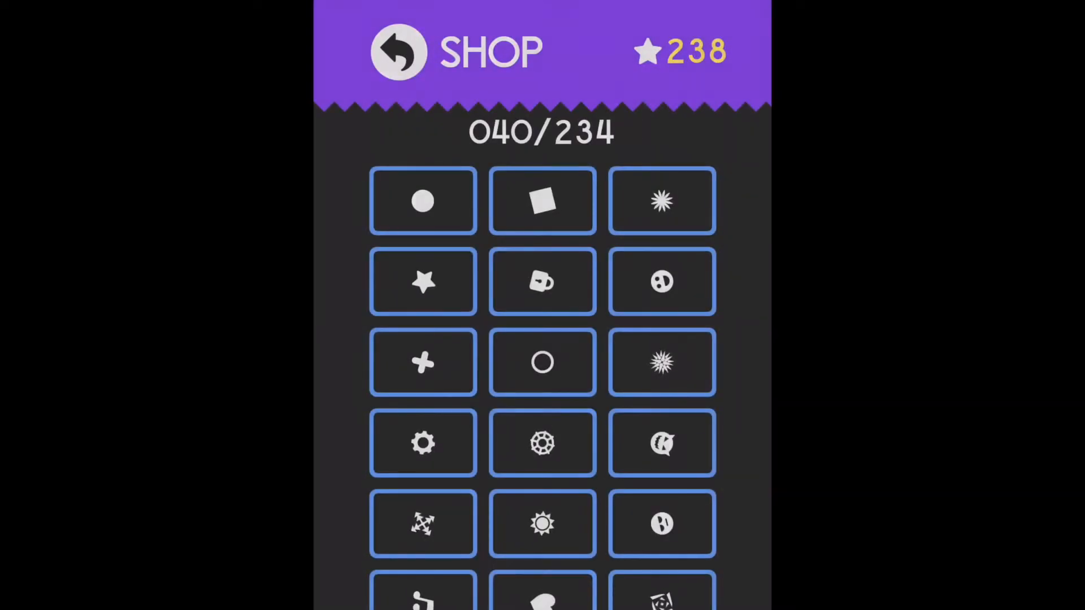
Buy and equip the Pac-Man ball, then return to Fidget Tap level 8 and pause.
scroll("down", 3)
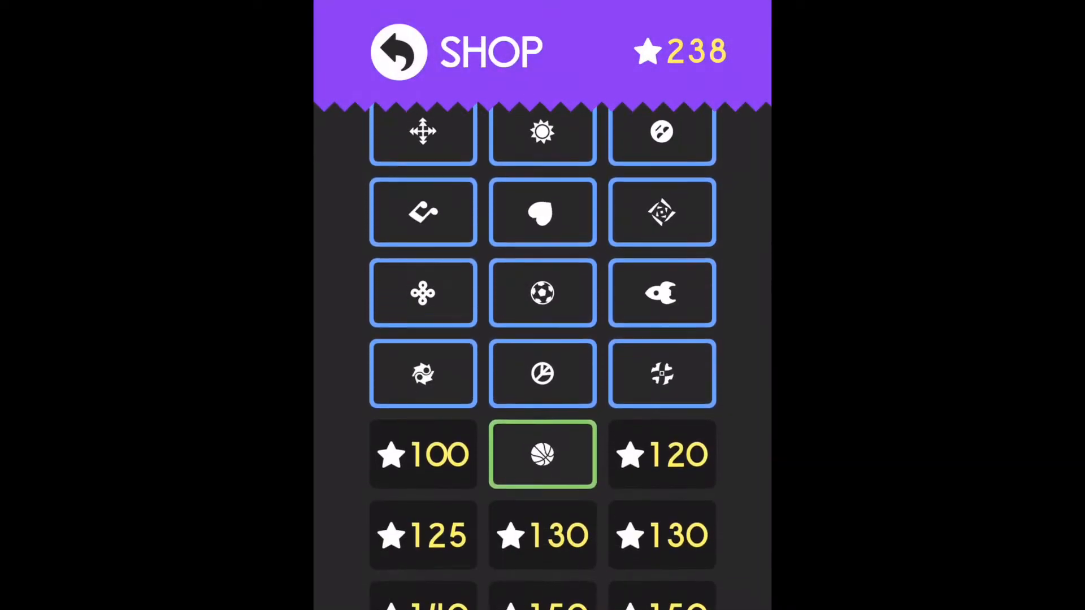
scroll("down", 3)
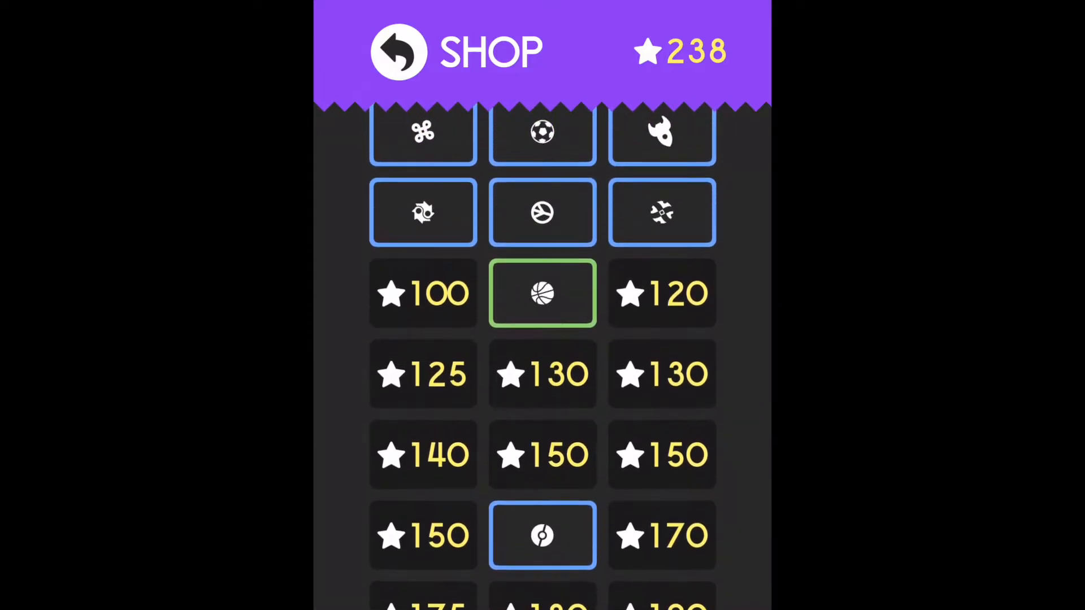
left_click(422, 293)
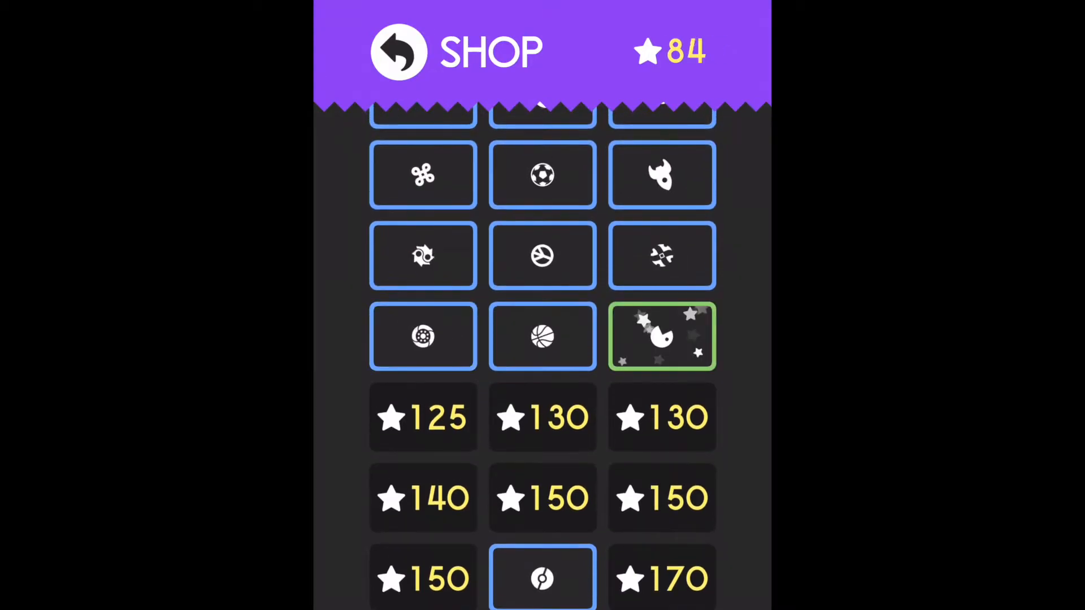
left_click(661, 337)
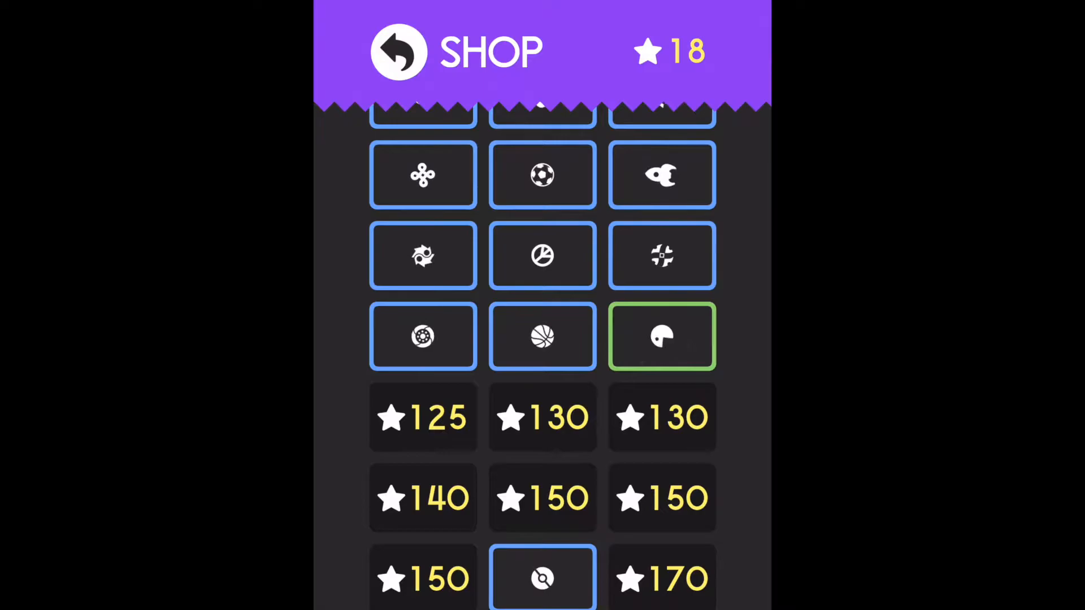
left_click(397, 51)
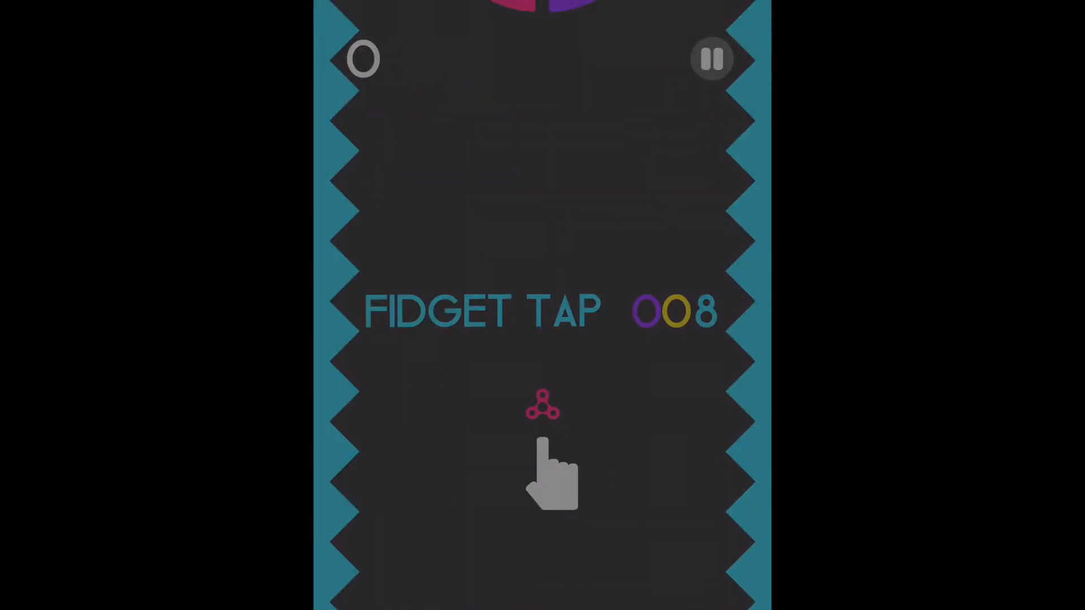
left_click(711, 58)
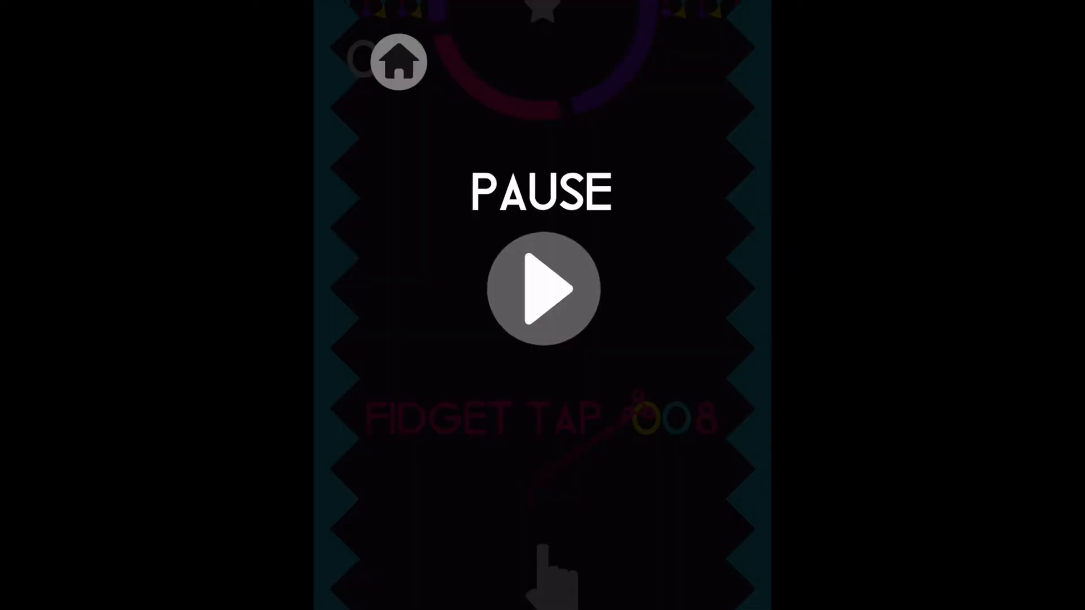
Quit the paused Fidget Tap level, browse the Game Modes list, and start Bling.
left_click(397, 62)
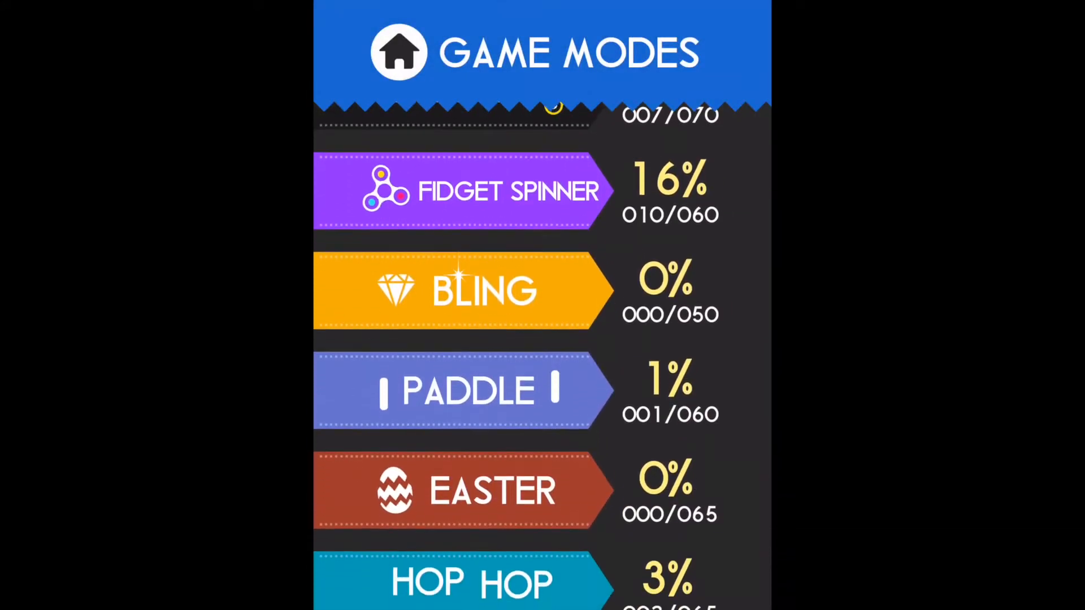
scroll("down", 3)
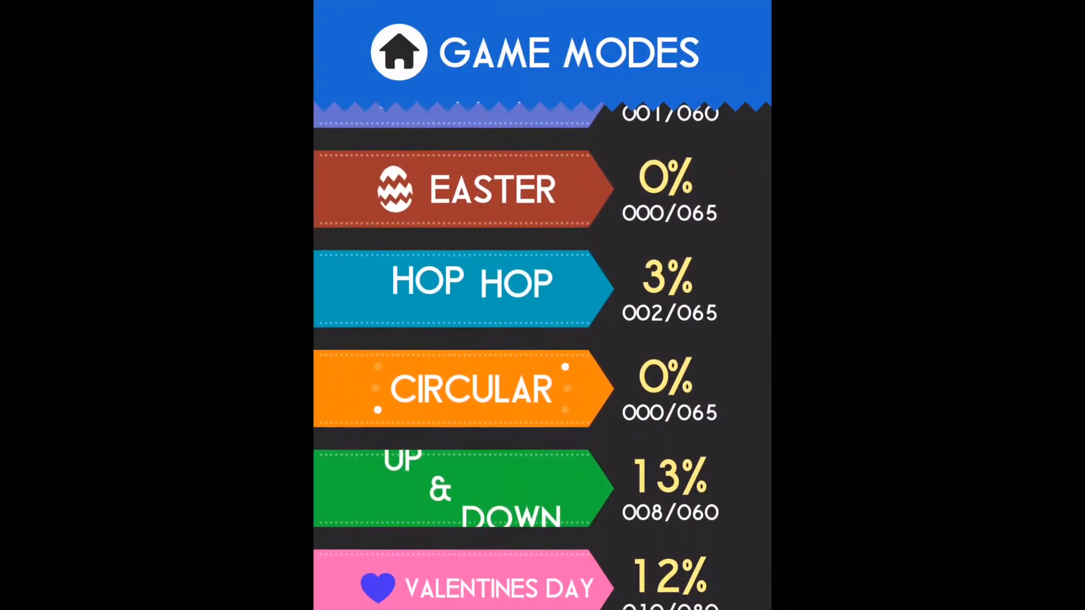
scroll("down", 3)
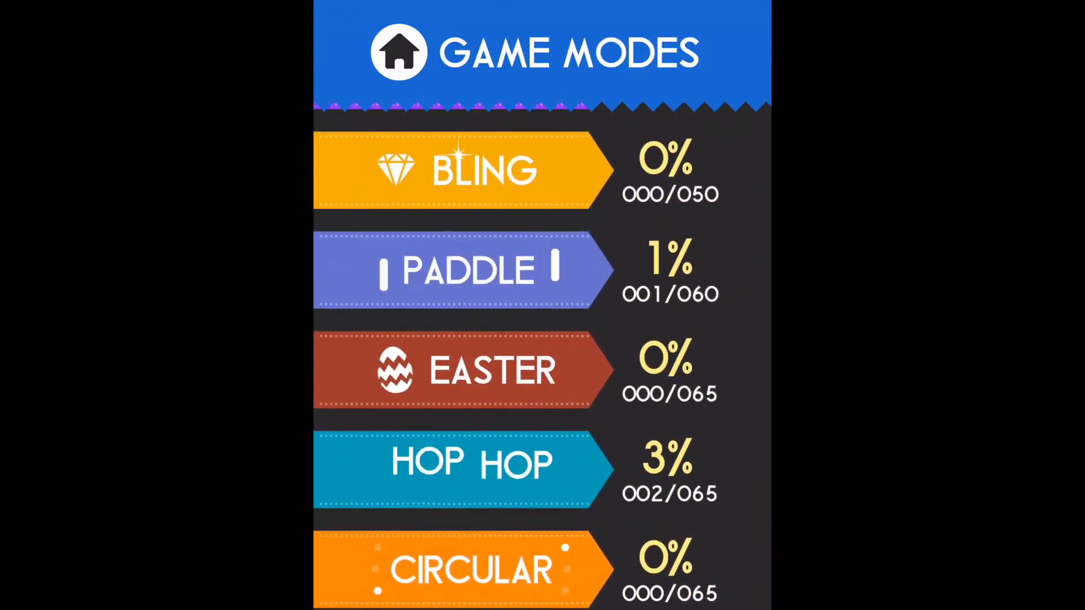
scroll("up", 3)
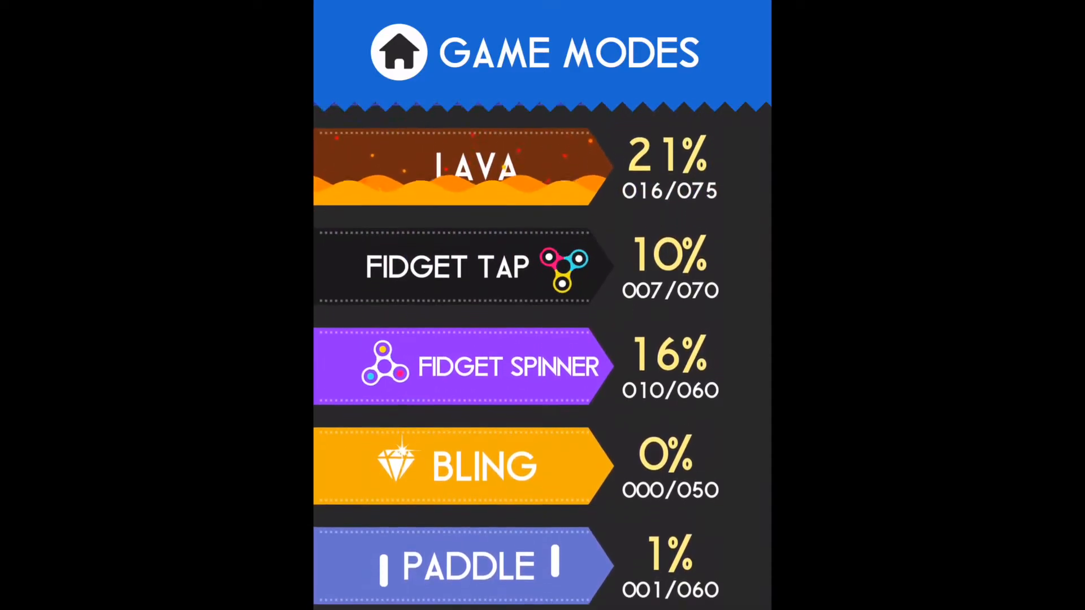
left_click(453, 465)
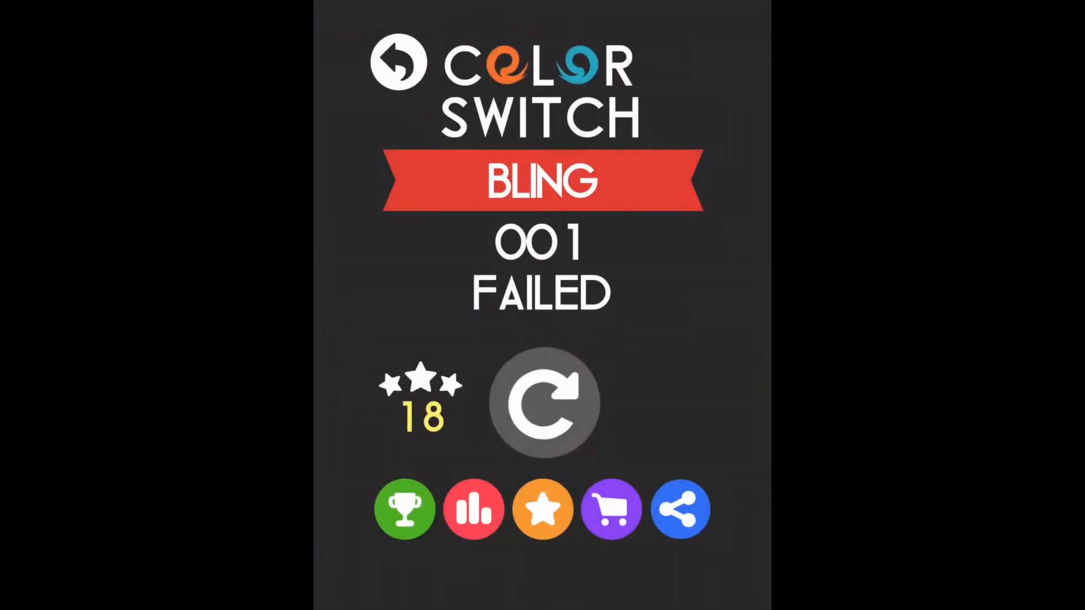
Leave the failed Bling level 001 and go back to Game Modes.
left_click(542, 403)
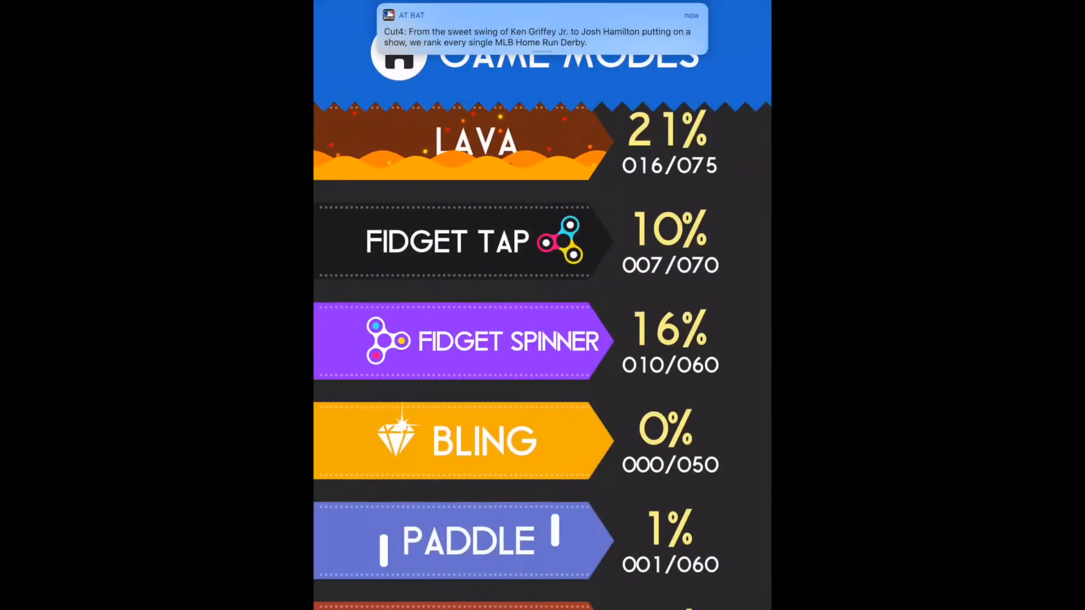
Play Hop Hop level 003, then leave the failed round.
scroll("down", 3)
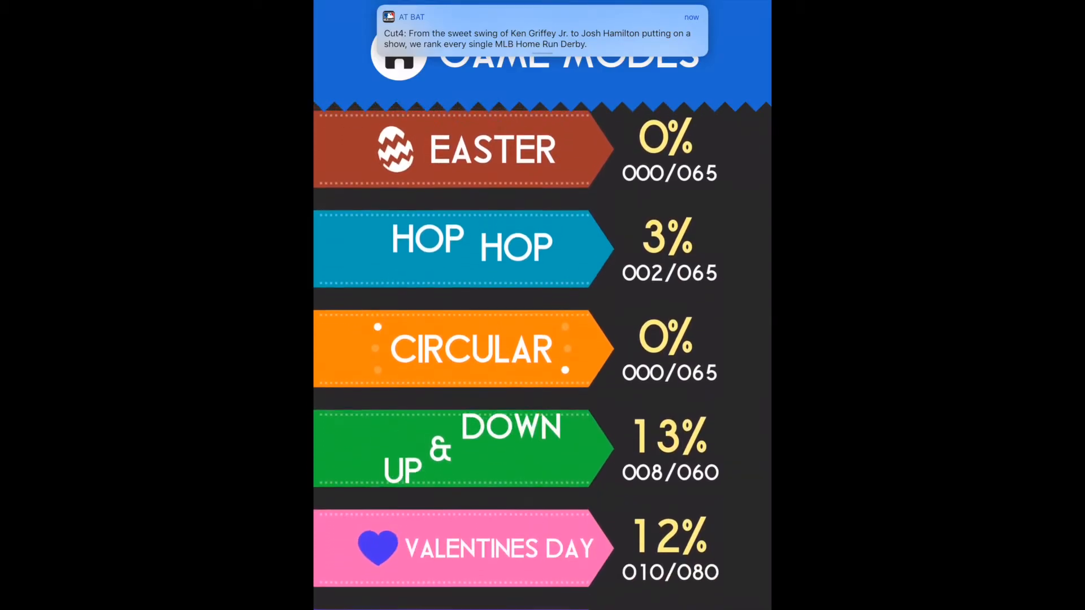
left_click(471, 247)
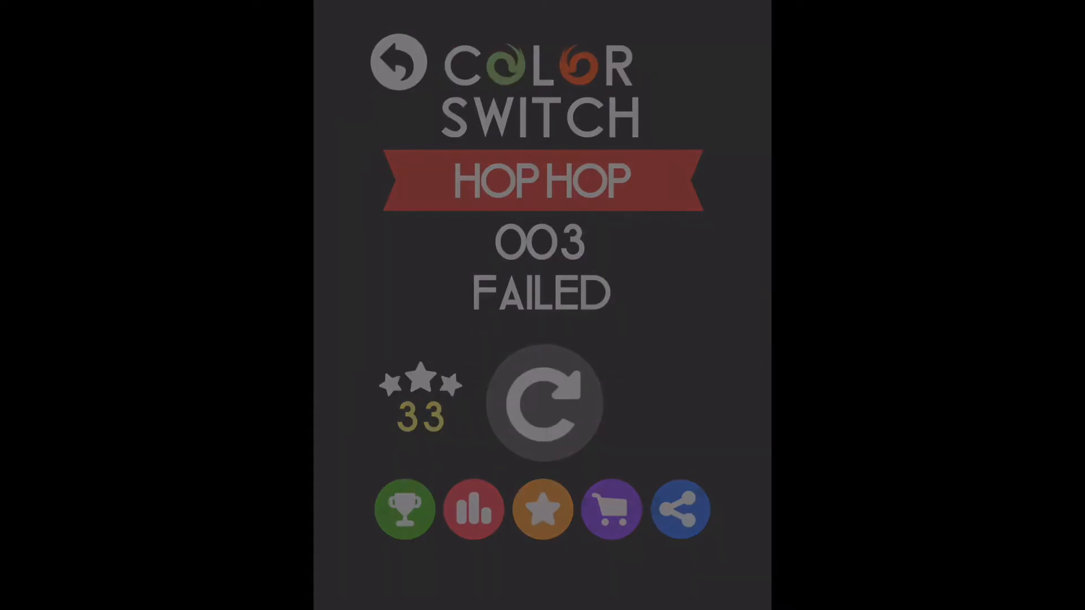
left_click(542, 403)
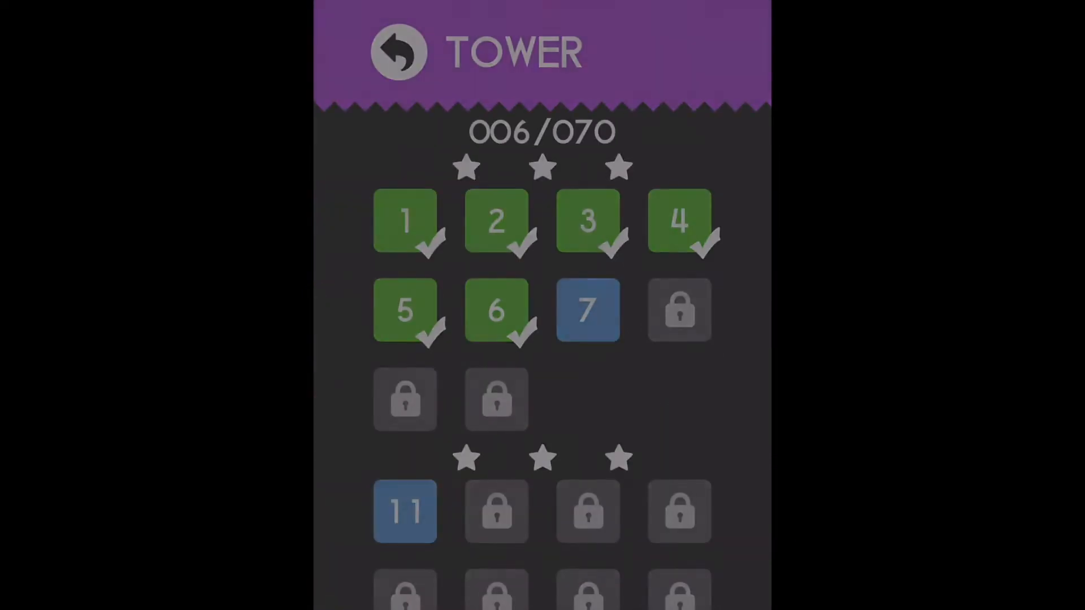
Start Tower level 7 and retry it after the first failure.
left_click(588, 310)
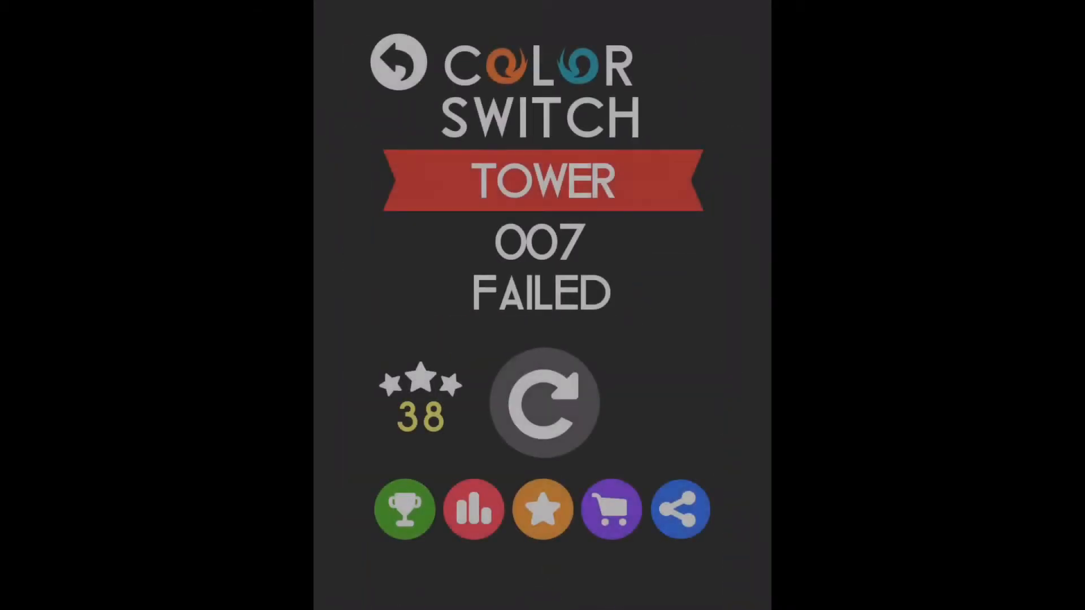
left_click(542, 404)
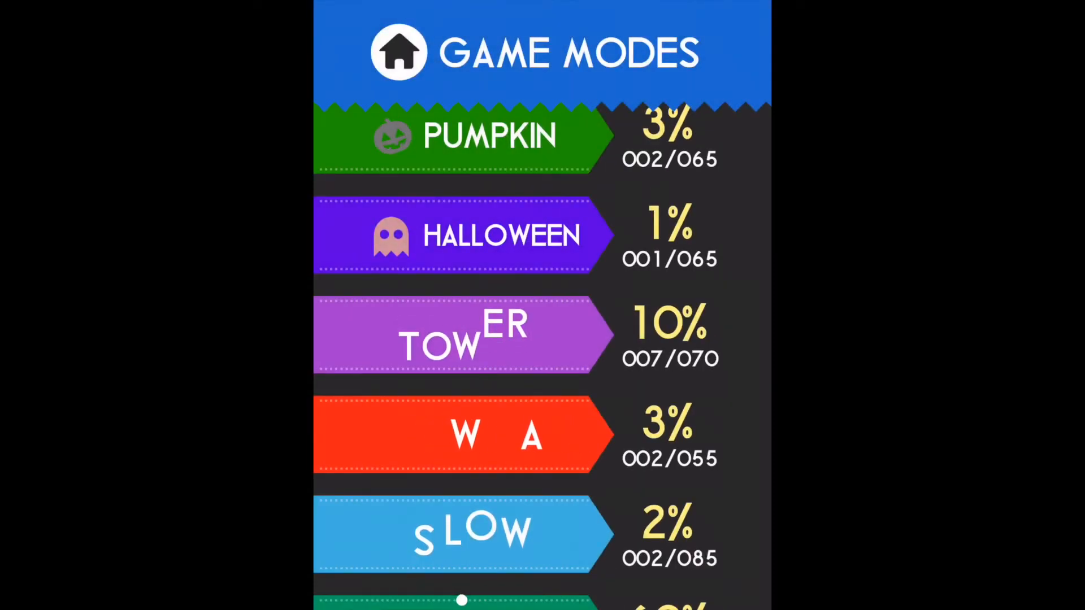
Scroll down to the Slide banner and open the Slide mode.
scroll("down", 3)
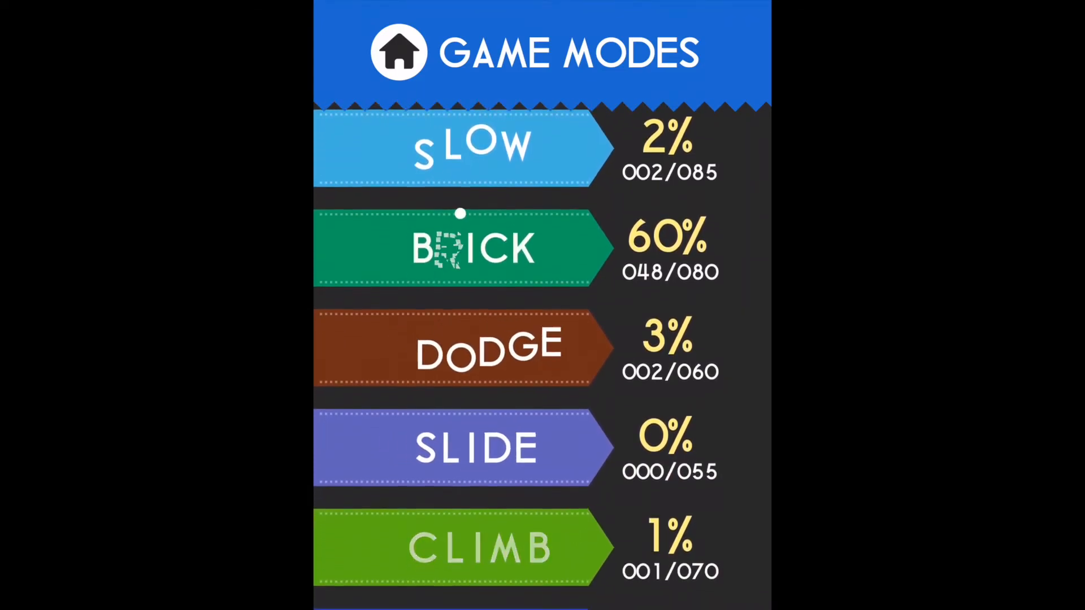
scroll("down", 3)
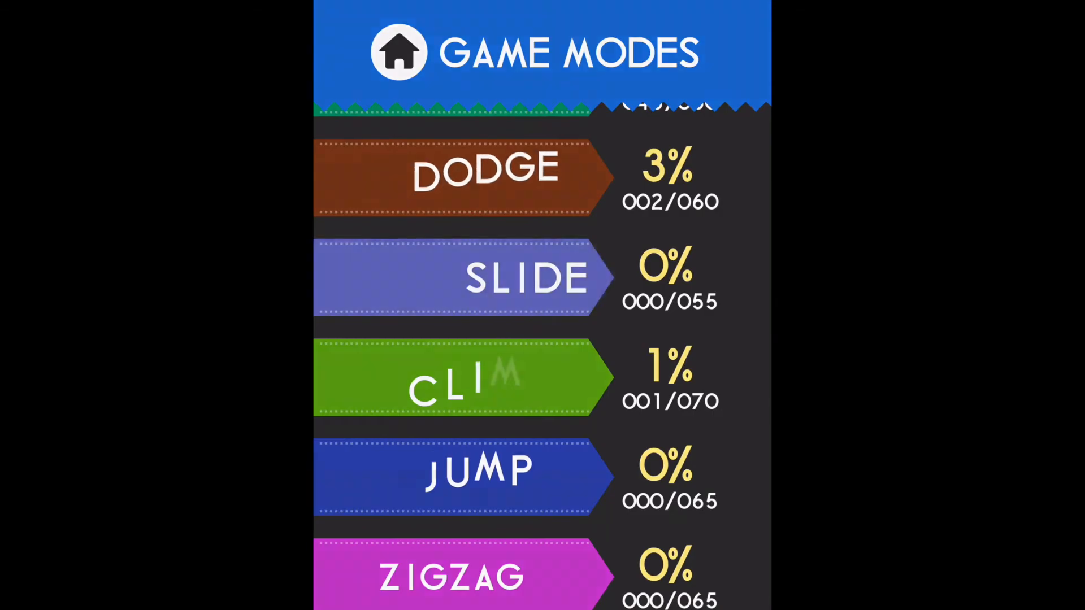
left_click(456, 279)
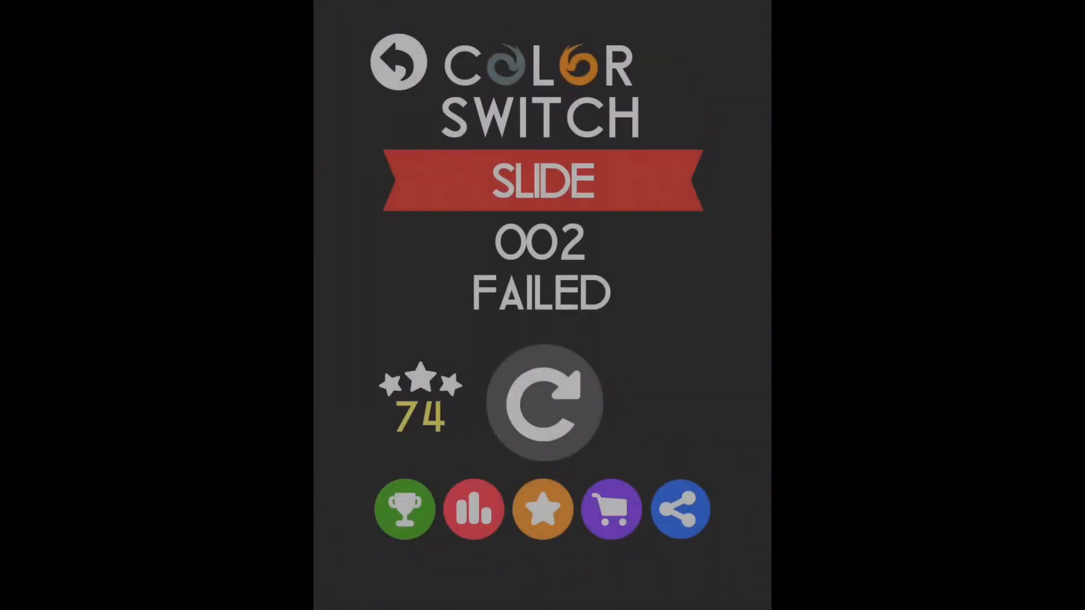
Retry and complete Slide level 002, then continue to level 003.
left_click(542, 403)
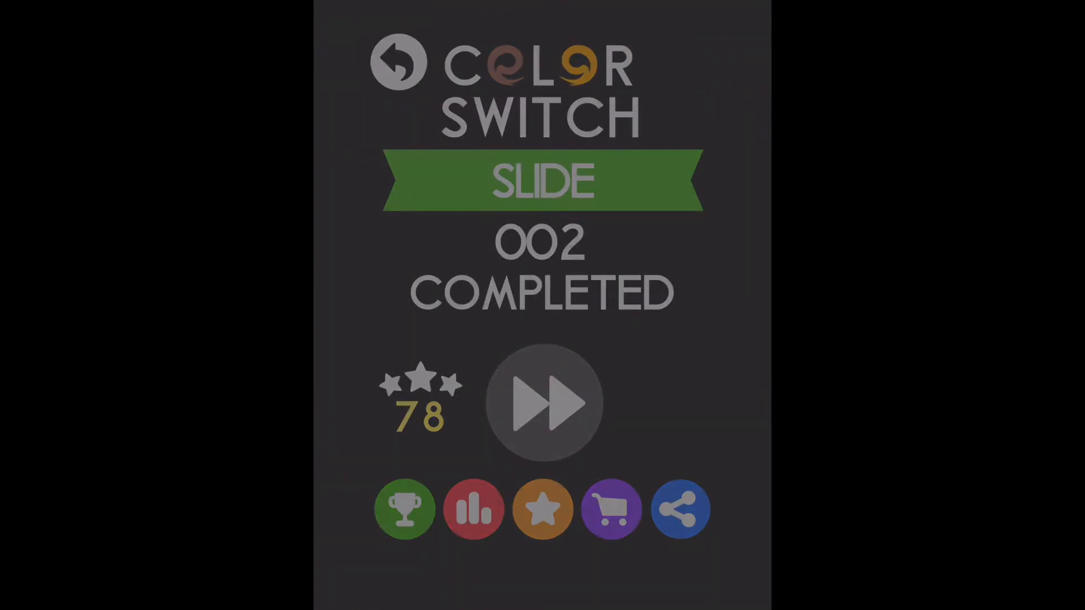
left_click(542, 403)
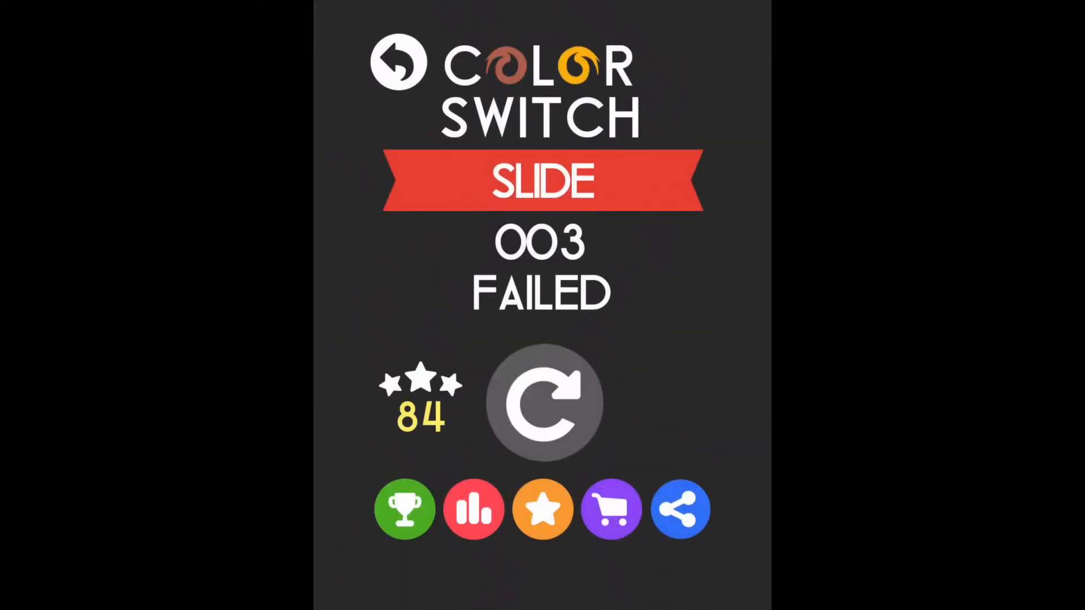
Retry and finish Slide level 003, then start level 004 from the level grid.
left_click(542, 404)
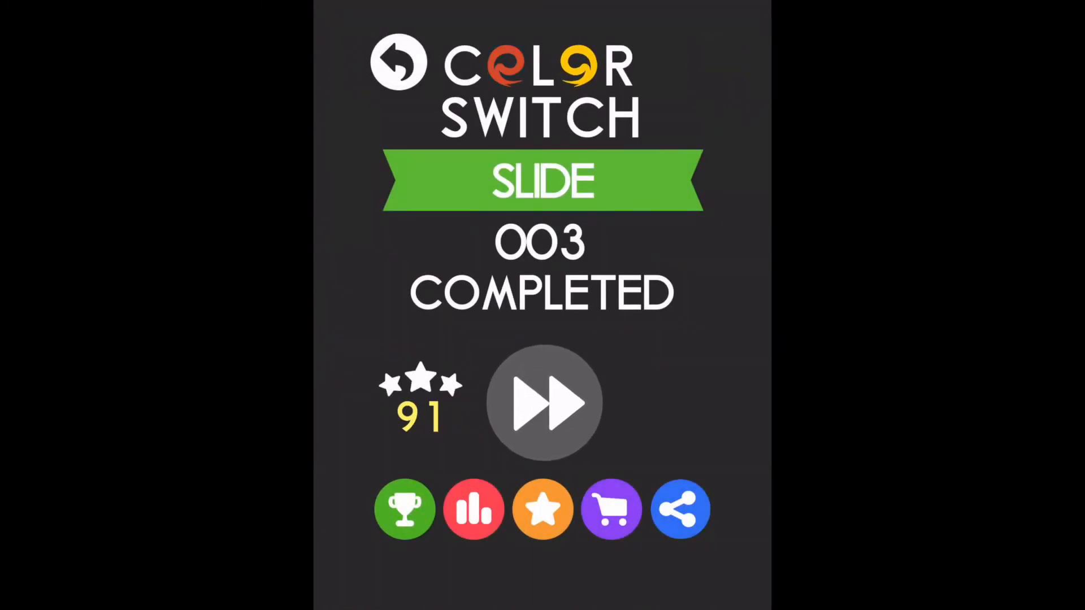
left_click(542, 402)
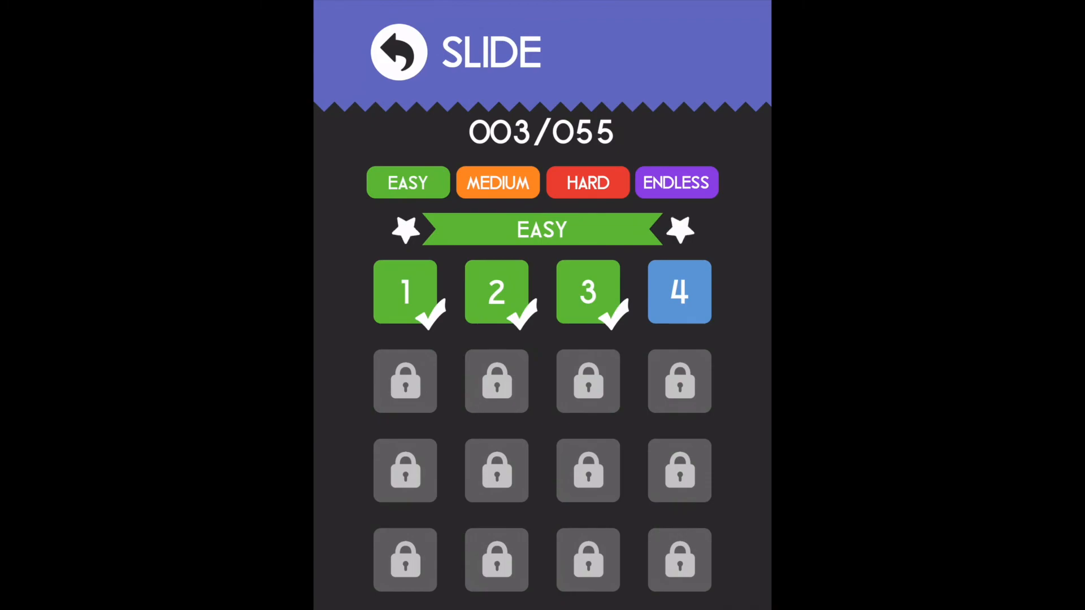
left_click(678, 290)
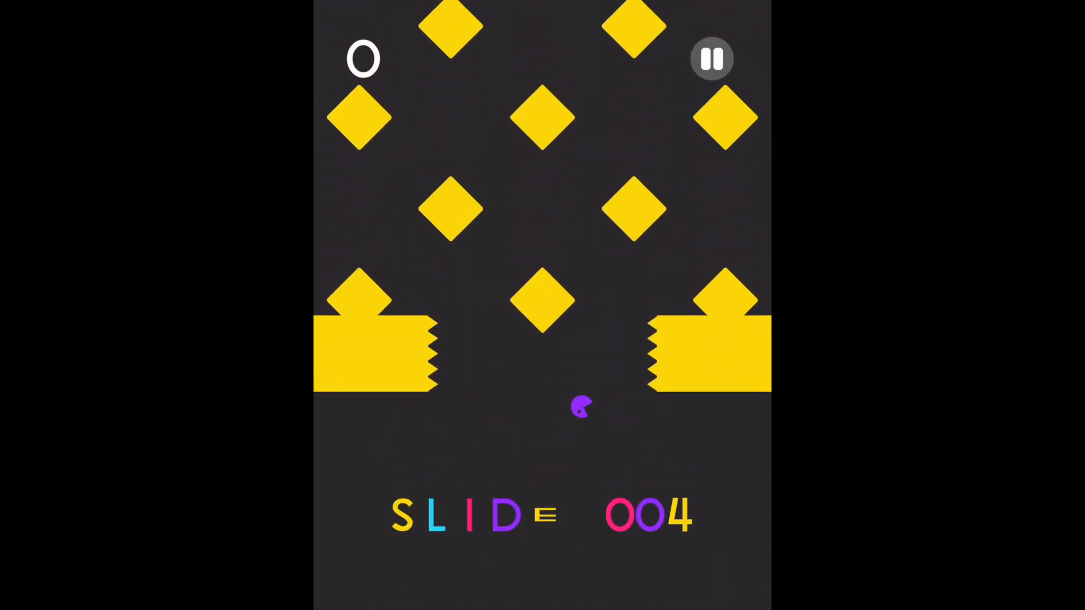